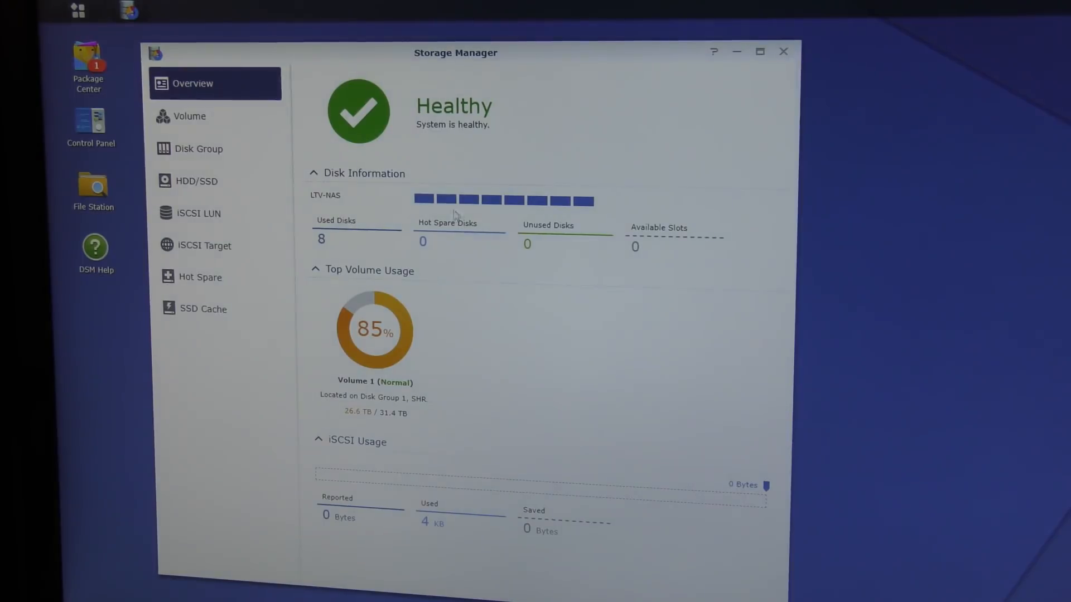
mouse_move(540, 200)
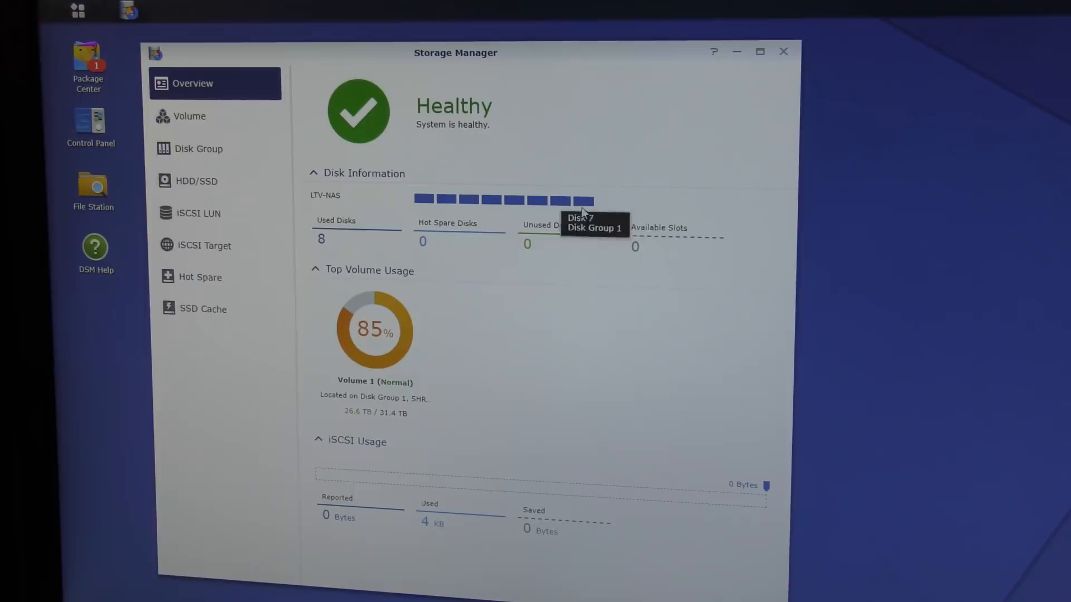
mouse_move(593, 208)
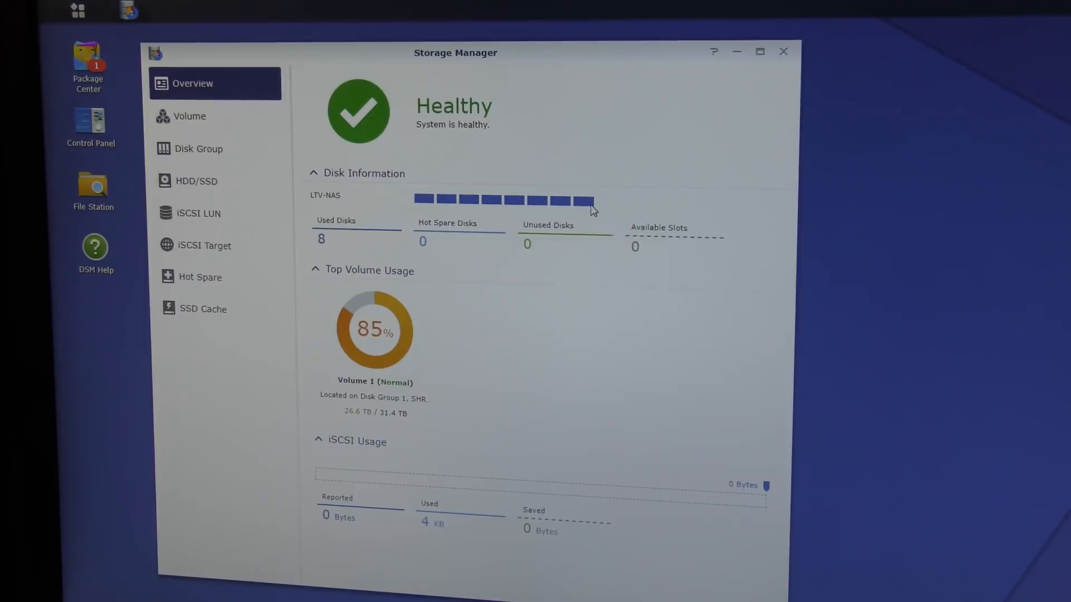
mouse_move(392, 423)
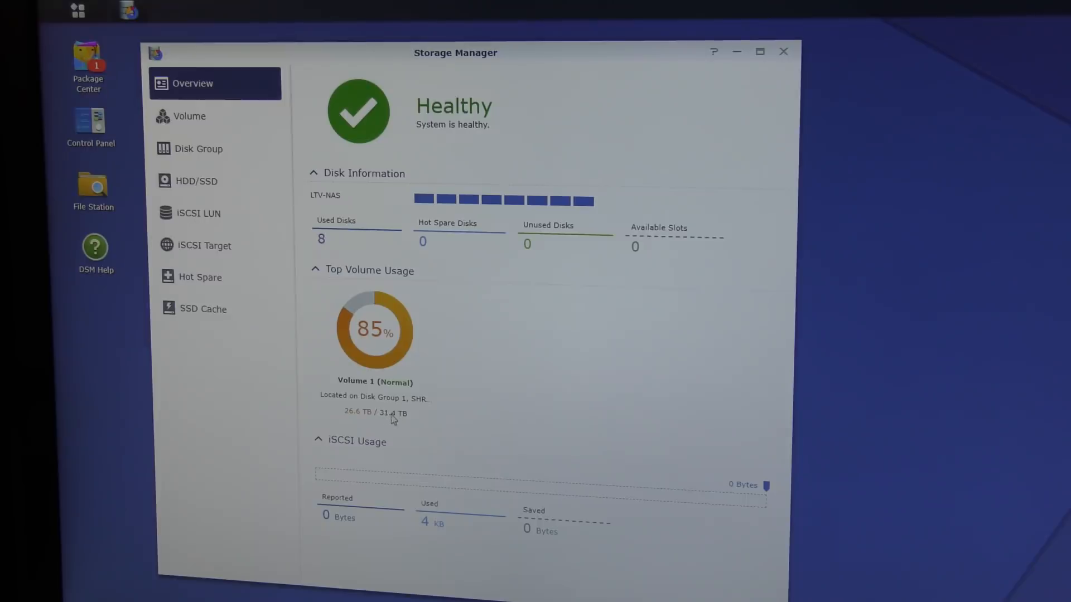
mouse_move(395, 422)
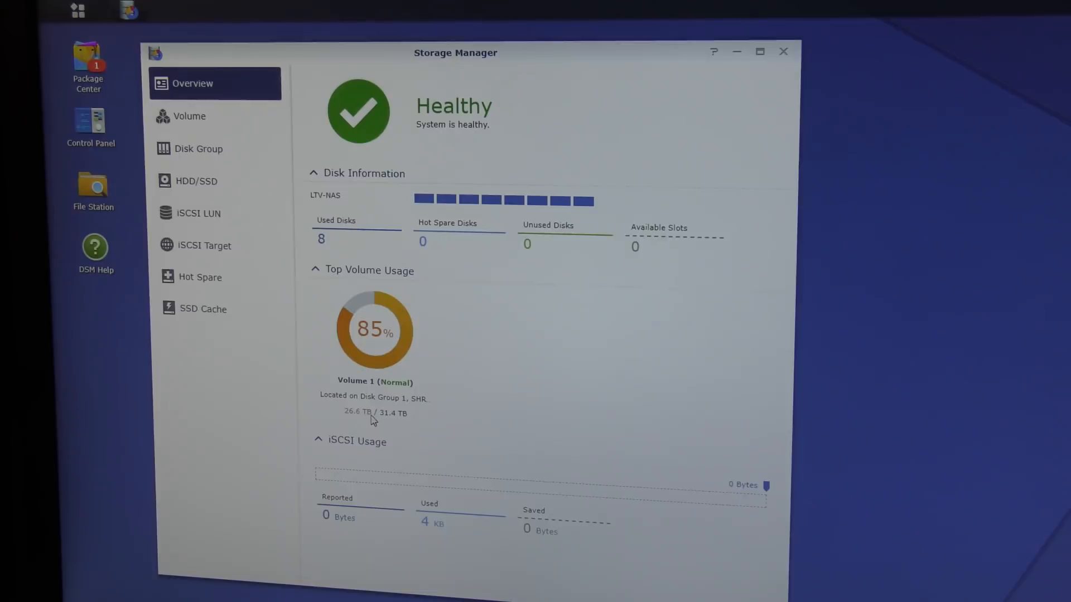
mouse_move(379, 294)
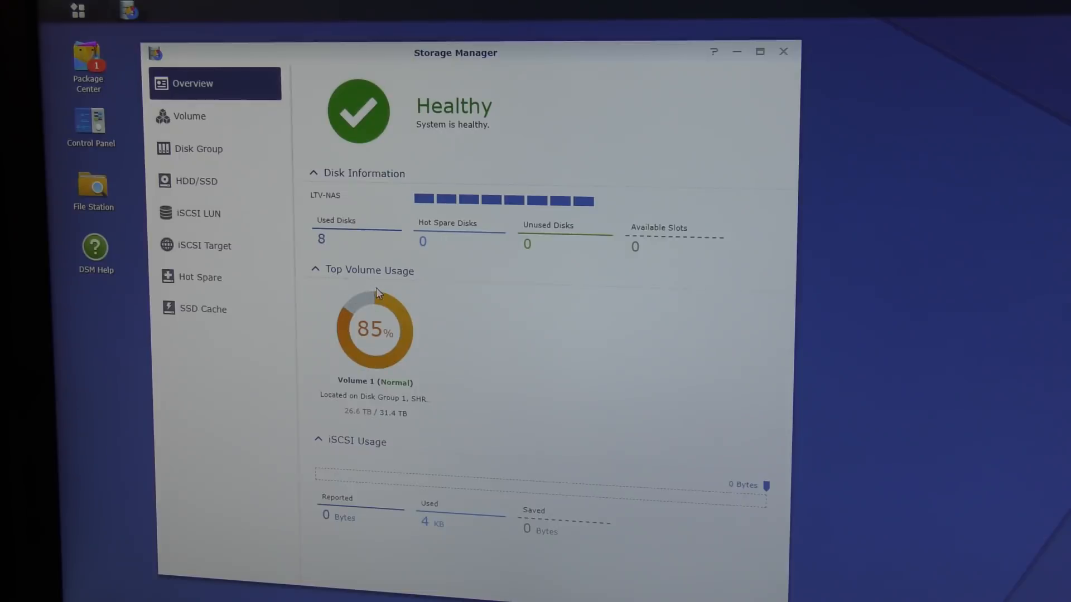
mouse_move(266, 308)
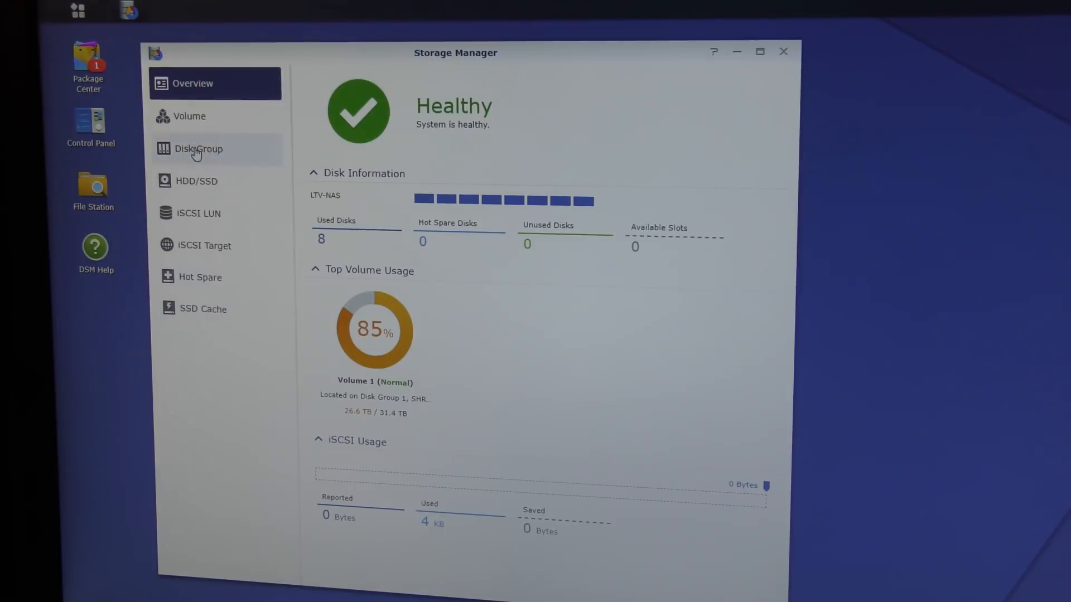
Step: Show Disk Group 1's RAID type, capacity and eight member disks with sizes and status
click(198, 149)
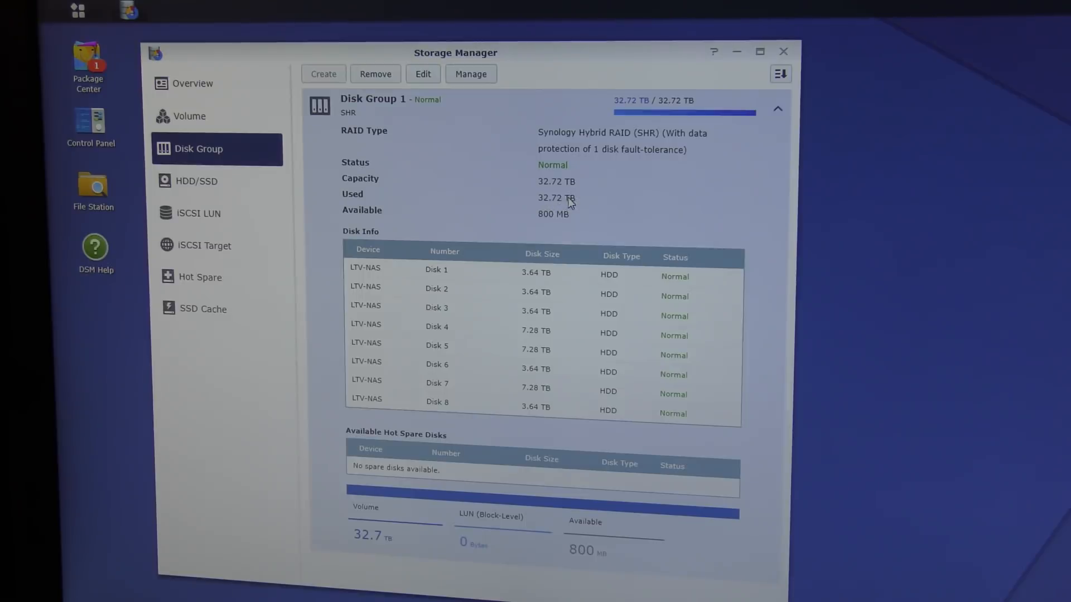
mouse_move(545, 222)
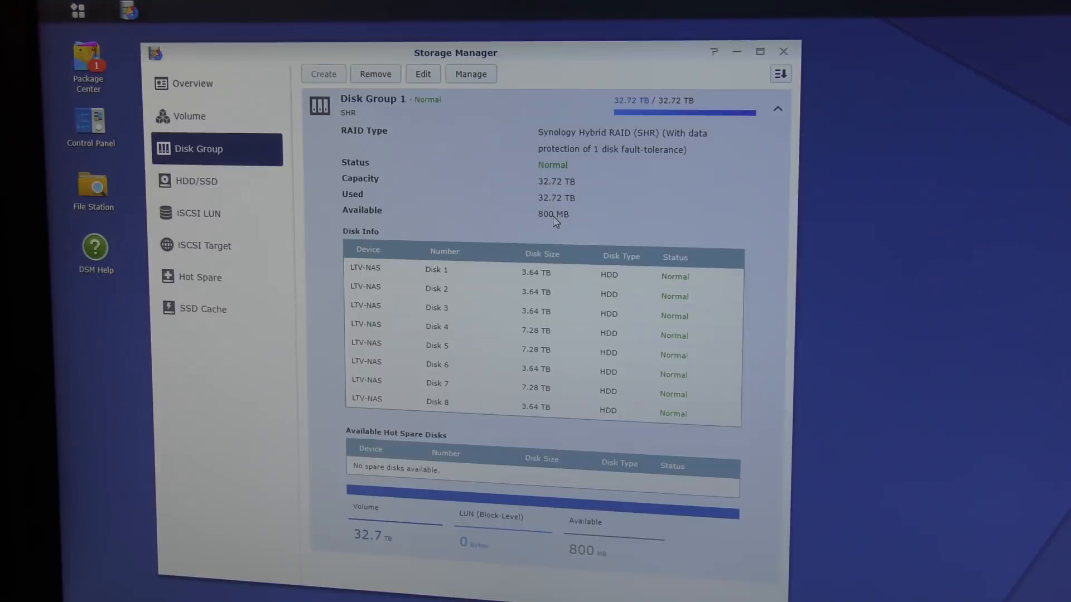
mouse_move(512, 368)
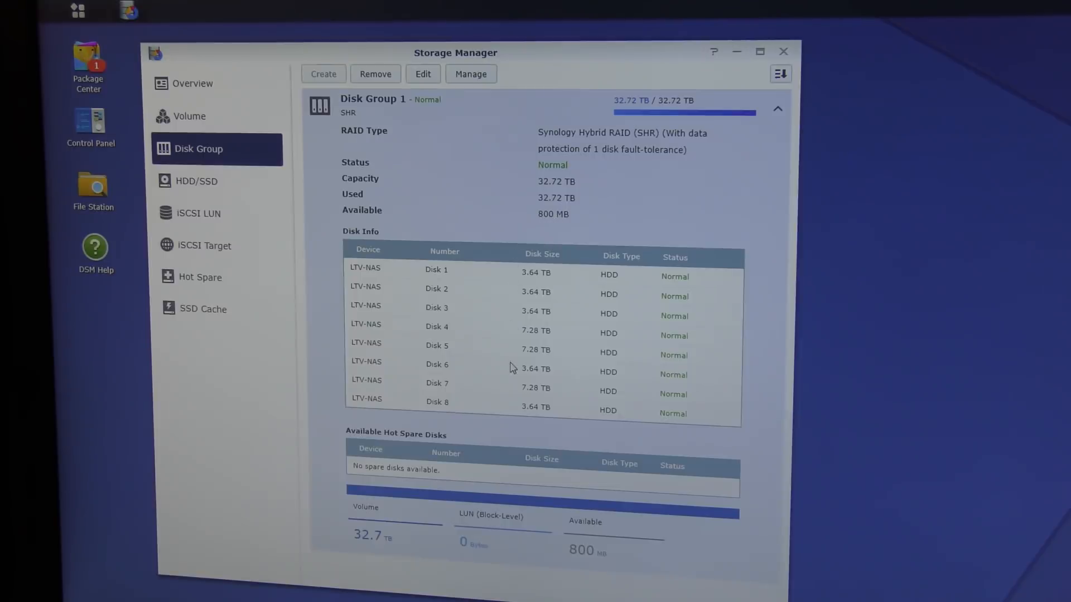
mouse_move(547, 293)
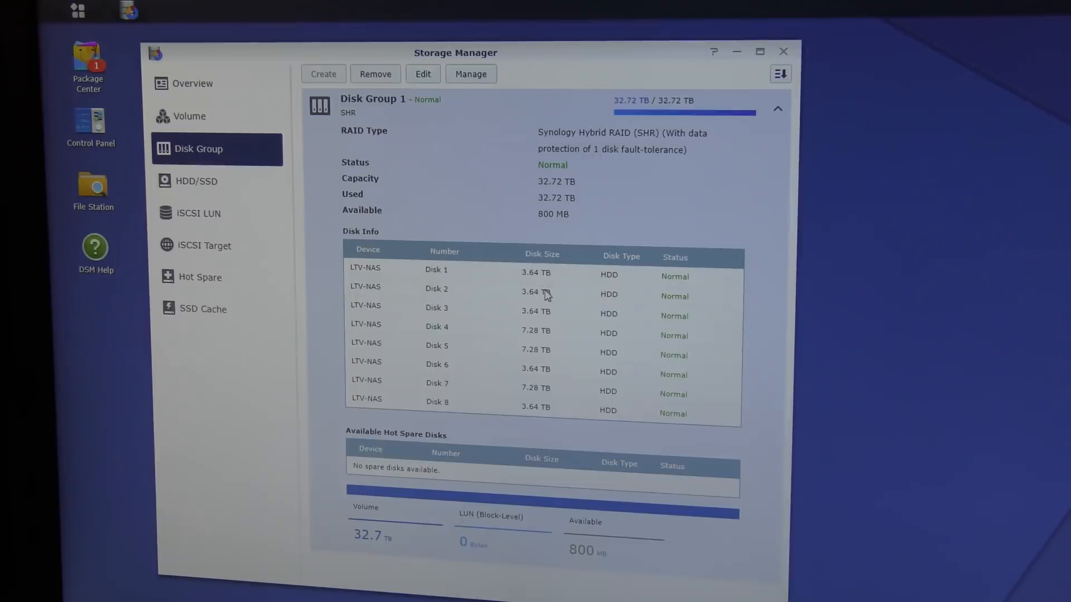
mouse_move(545, 334)
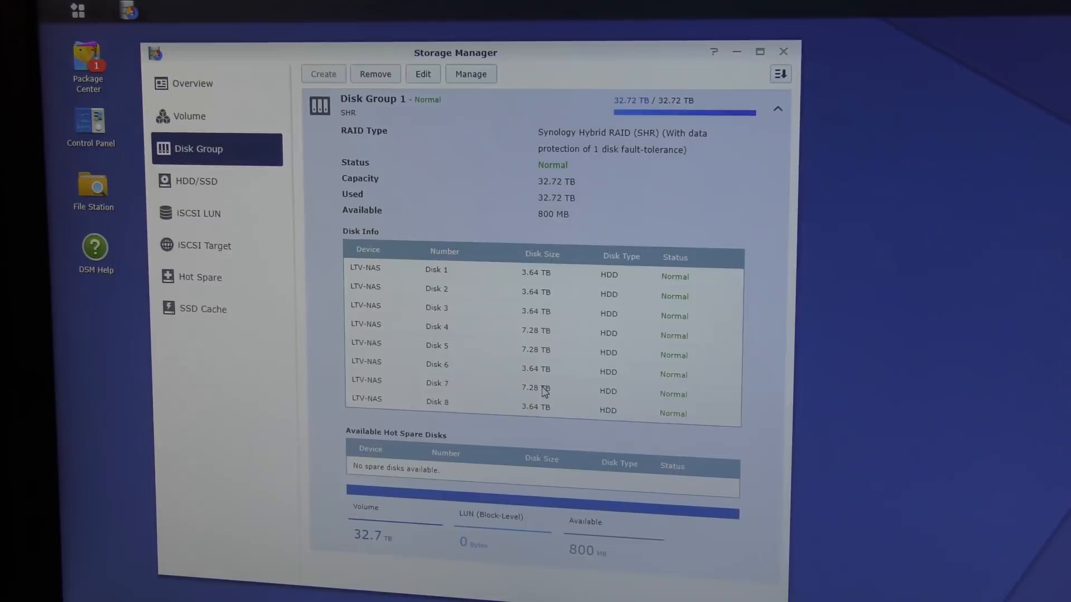
mouse_move(543, 399)
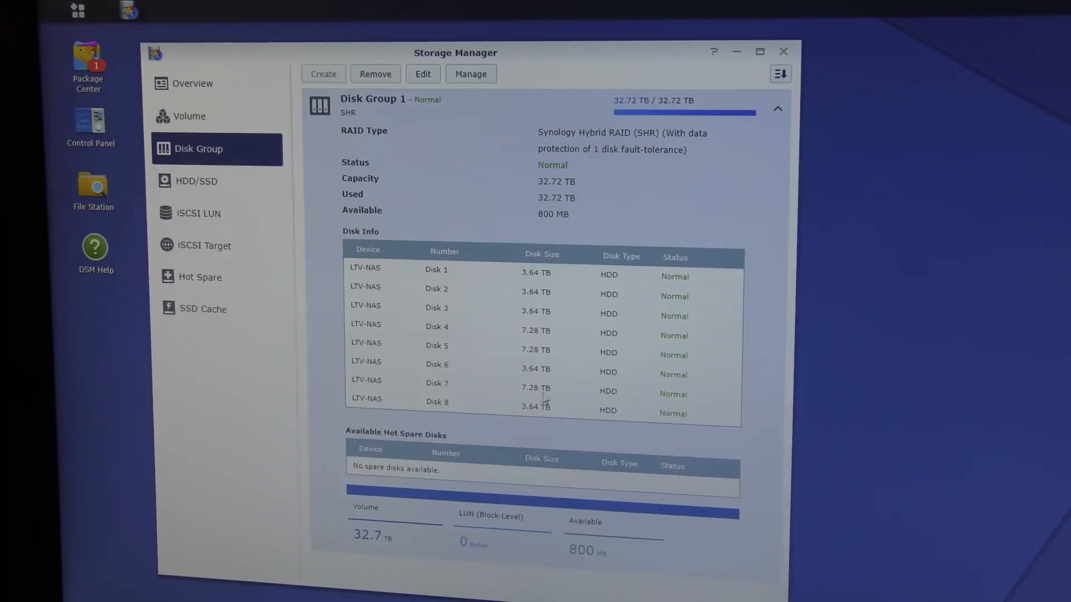
mouse_move(612, 334)
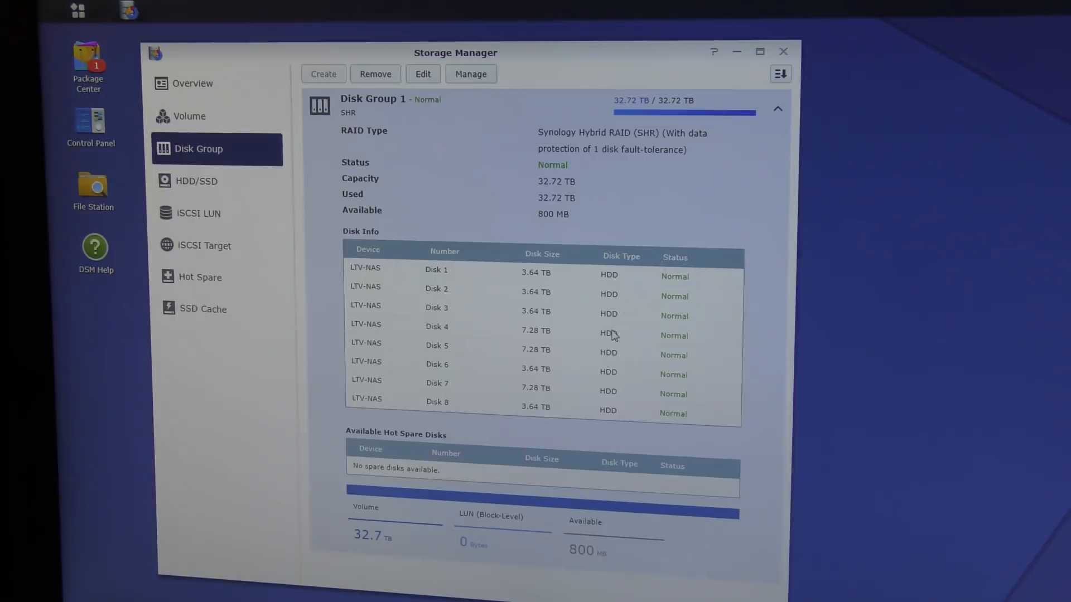
mouse_move(578, 399)
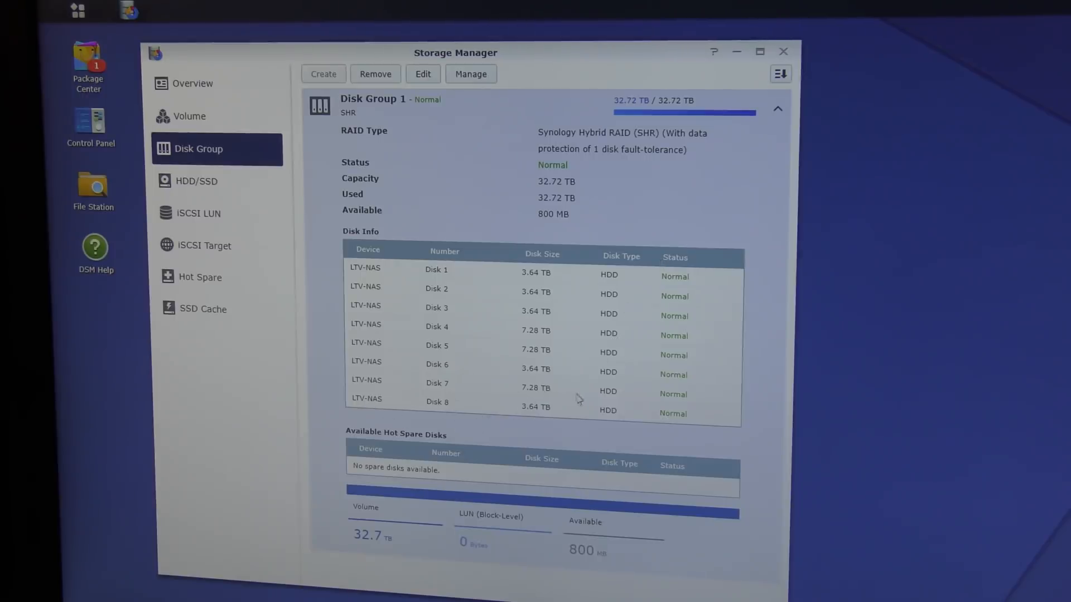
mouse_move(532, 395)
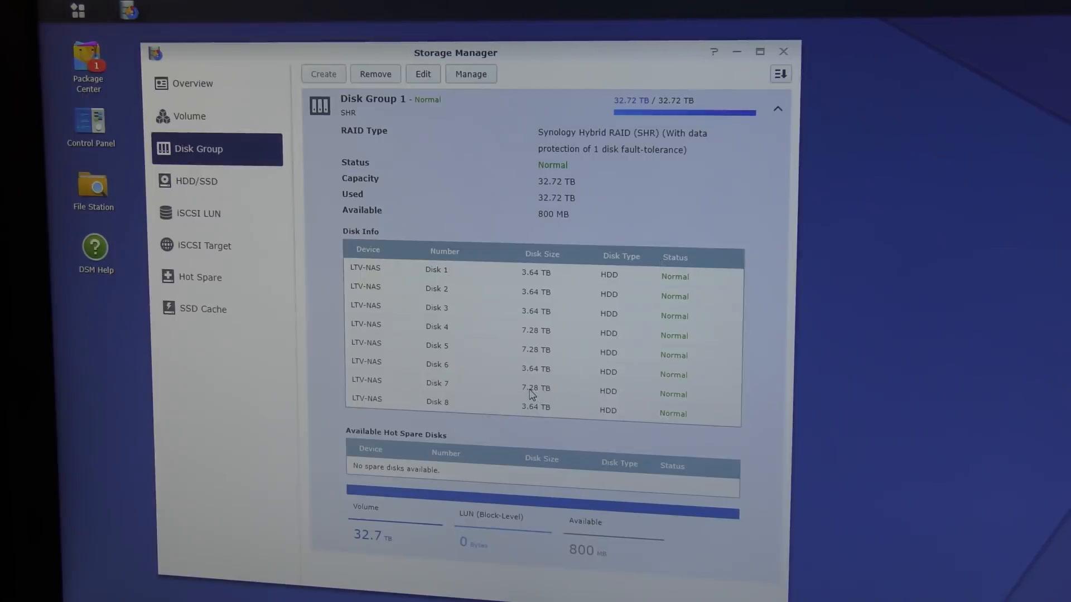
mouse_move(218, 196)
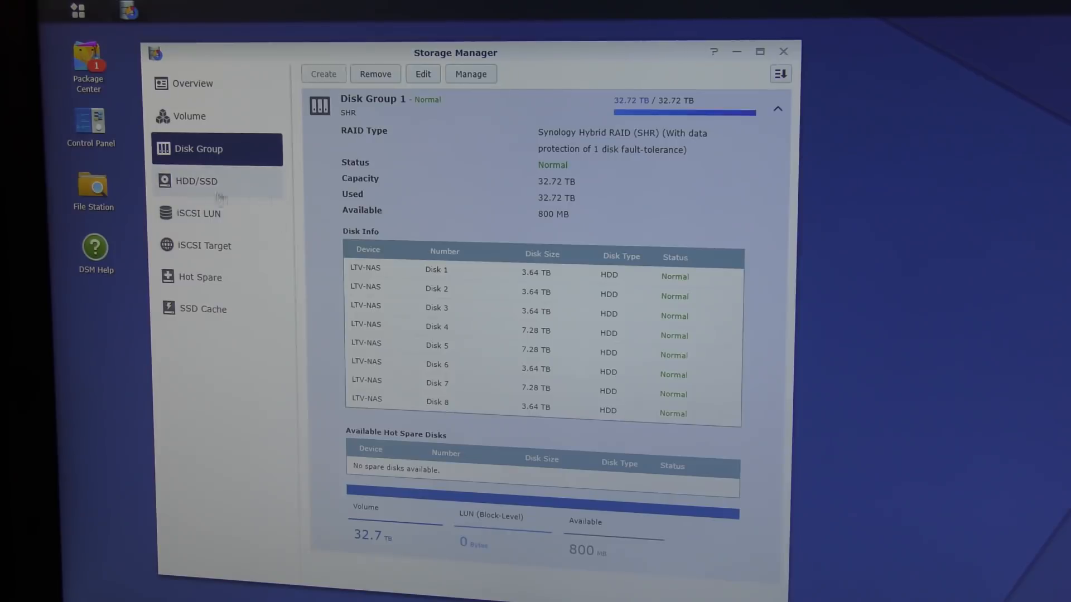
Step: List all eight drives with their Hitachi, WDC and Seagate models and capacities
click(197, 181)
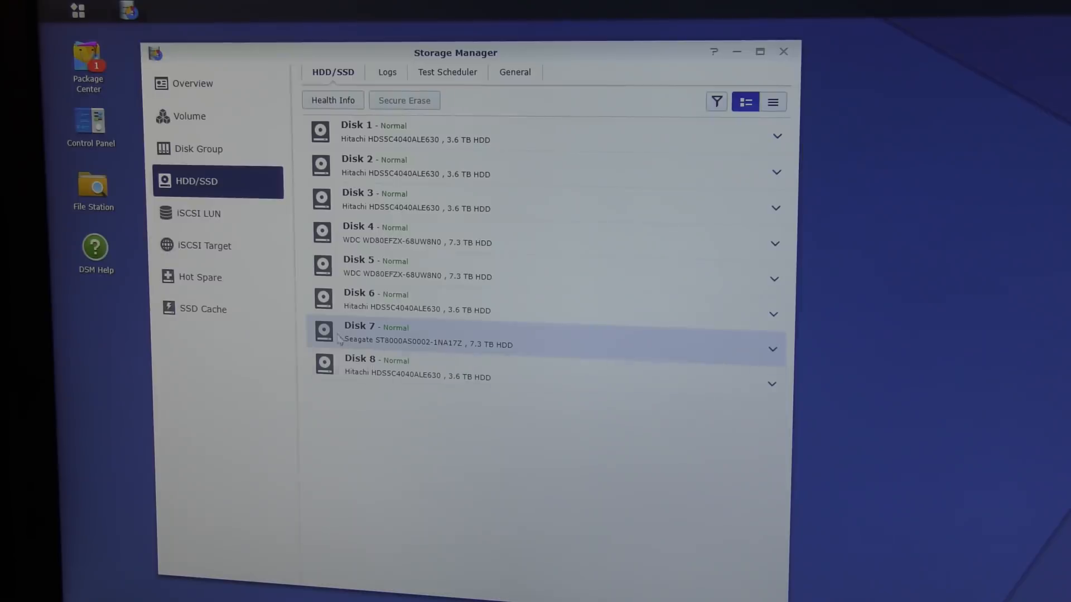
mouse_move(493, 330)
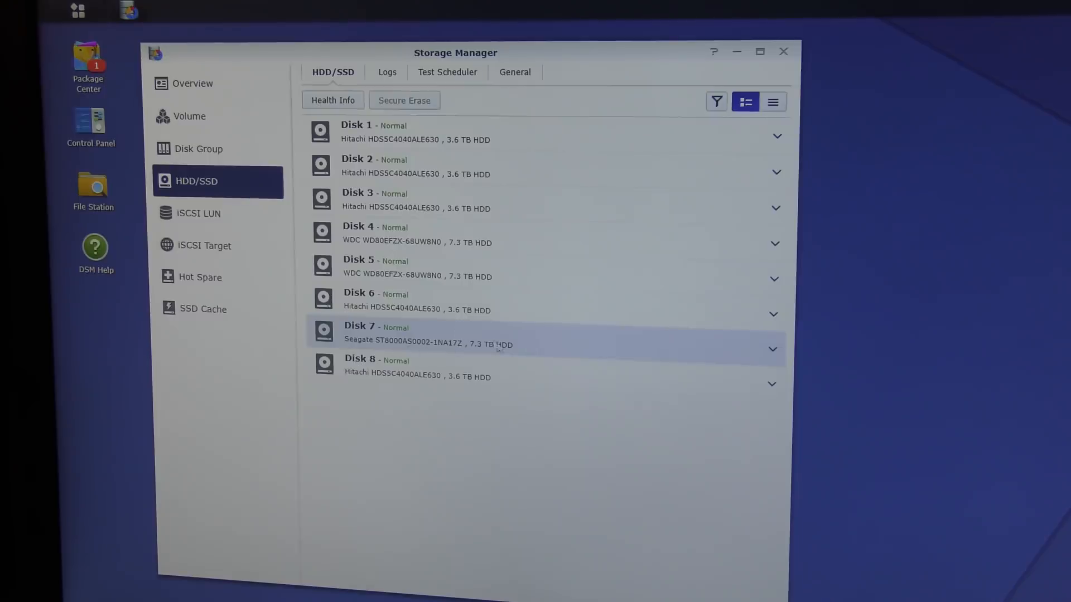
mouse_move(535, 351)
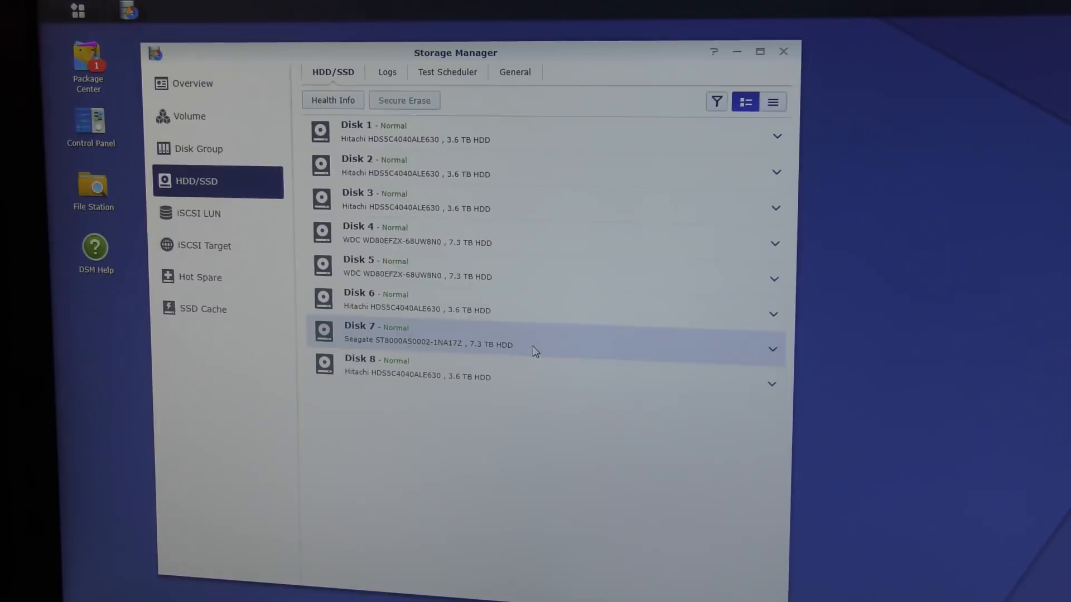
mouse_move(473, 357)
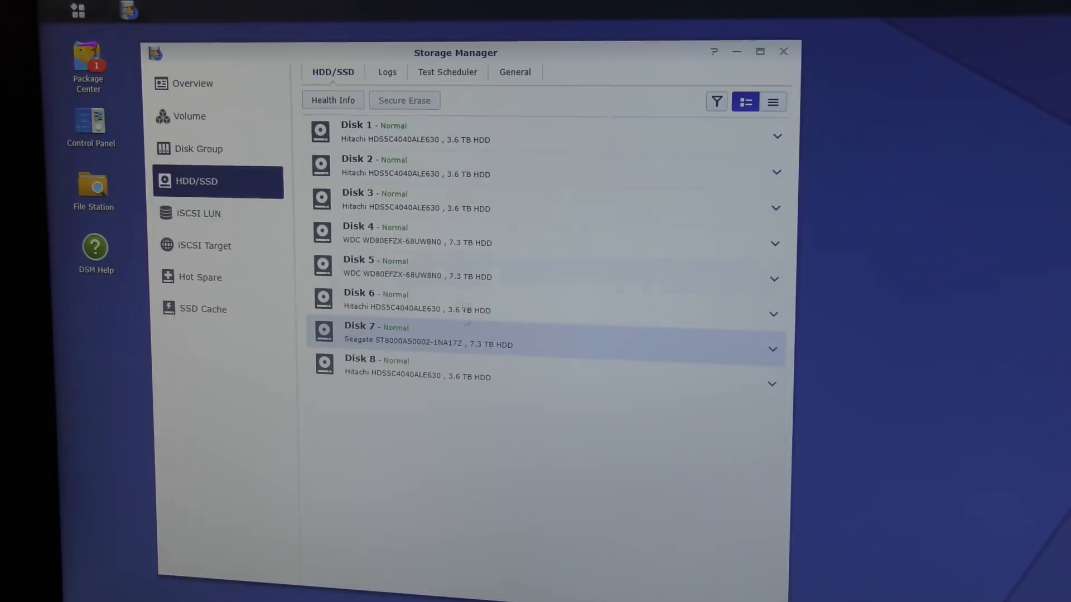
mouse_move(524, 334)
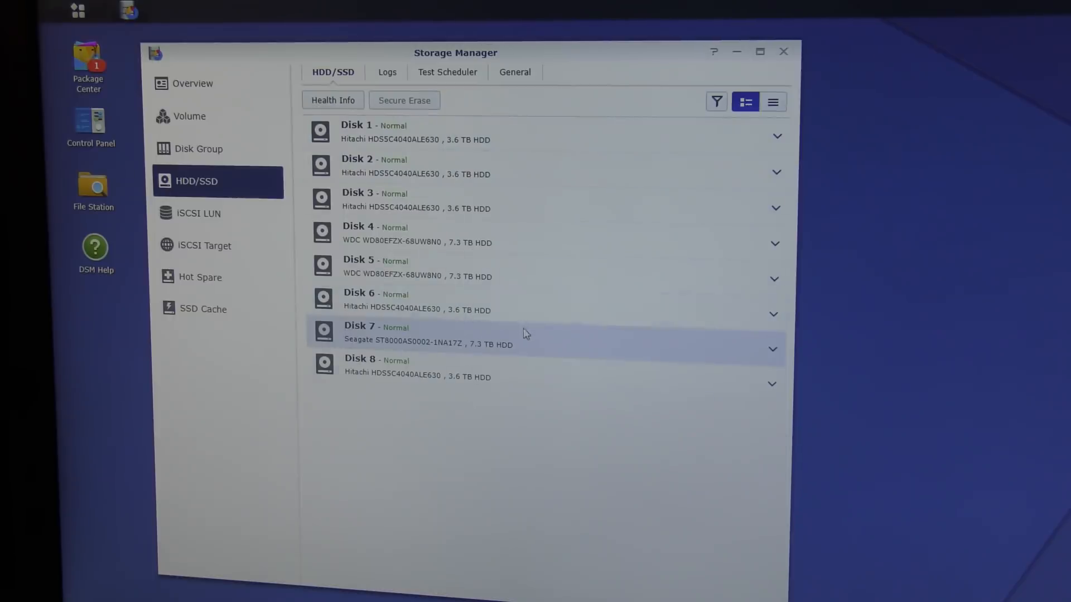
mouse_move(474, 446)
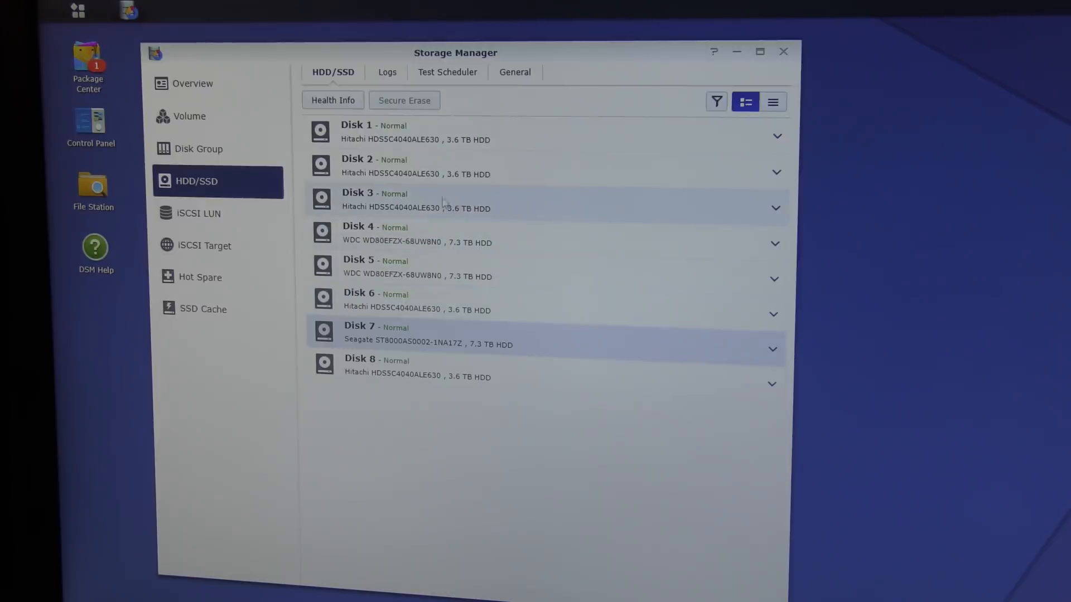
mouse_move(429, 170)
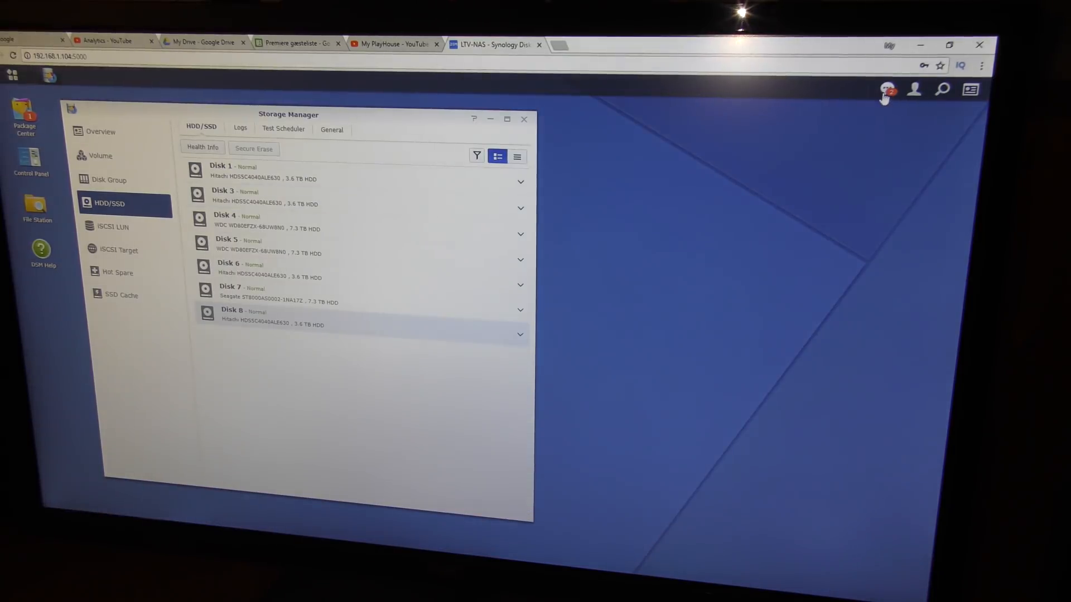
Step: Open the notifications panel after checking the drive list
click(886, 88)
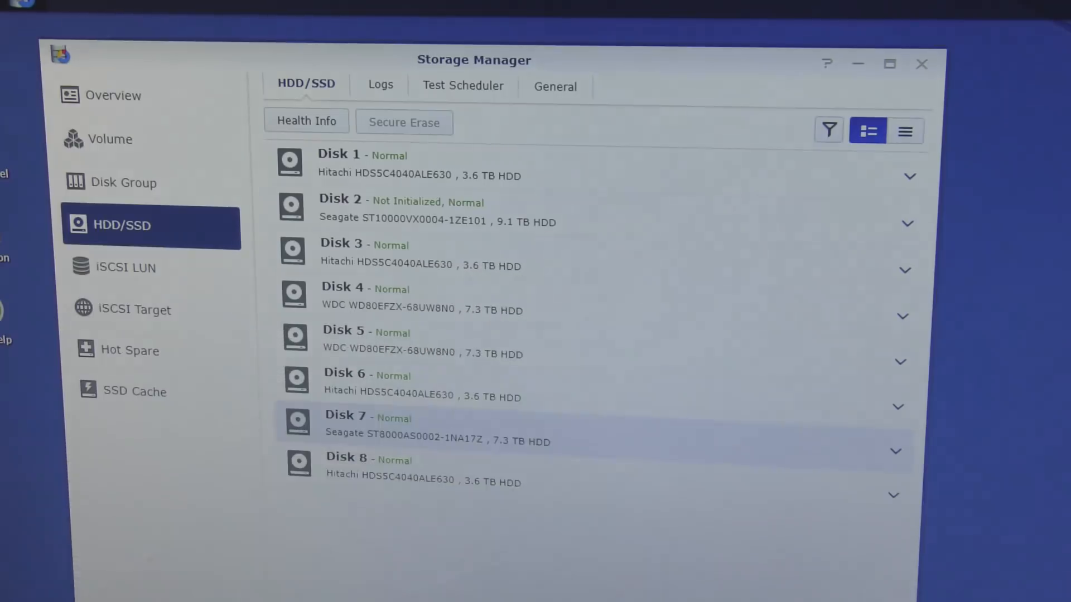
mouse_move(998, 134)
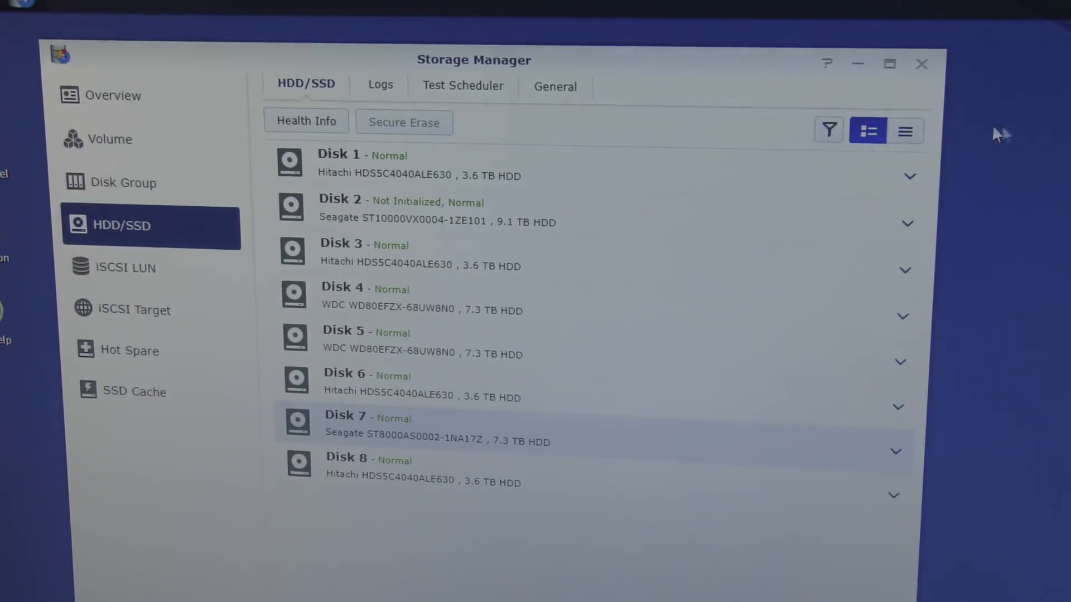
Step: View Disk Group 1's degraded status and open its Manage wizard
click(124, 183)
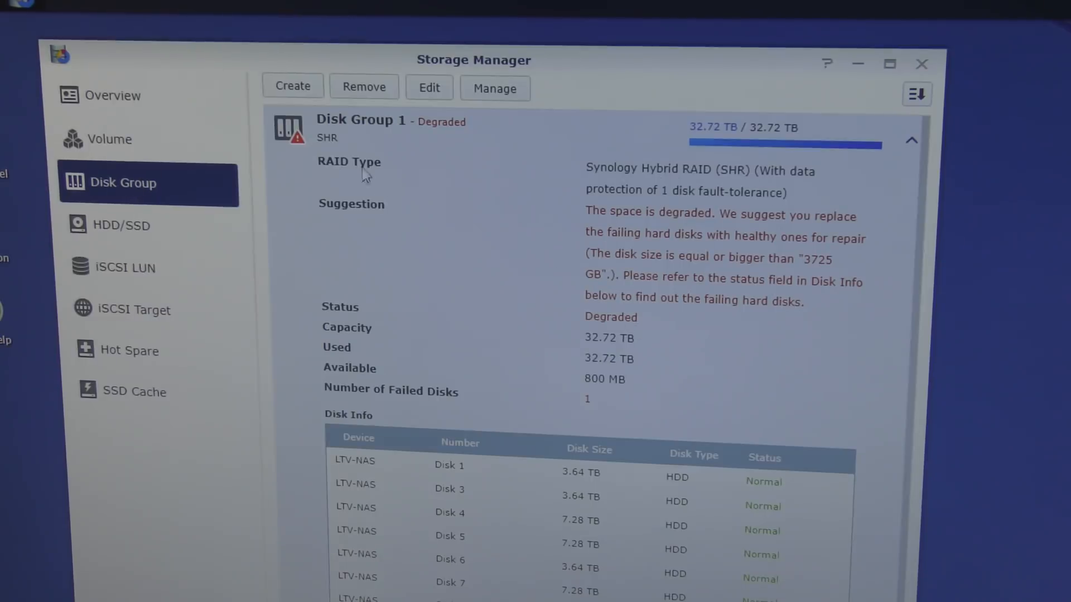
mouse_move(456, 170)
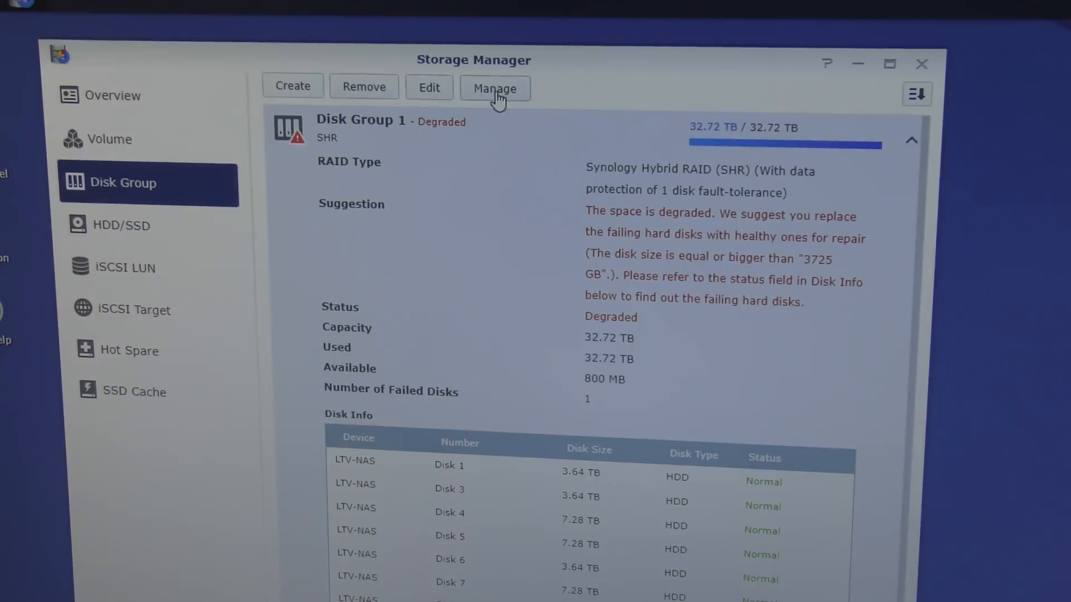
click(494, 88)
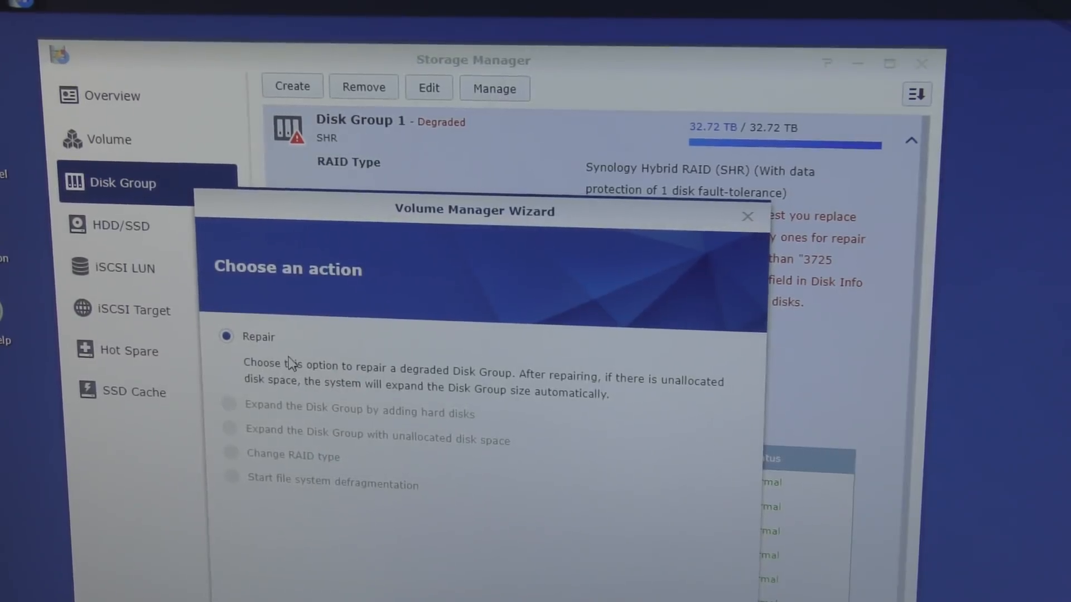
mouse_move(551, 504)
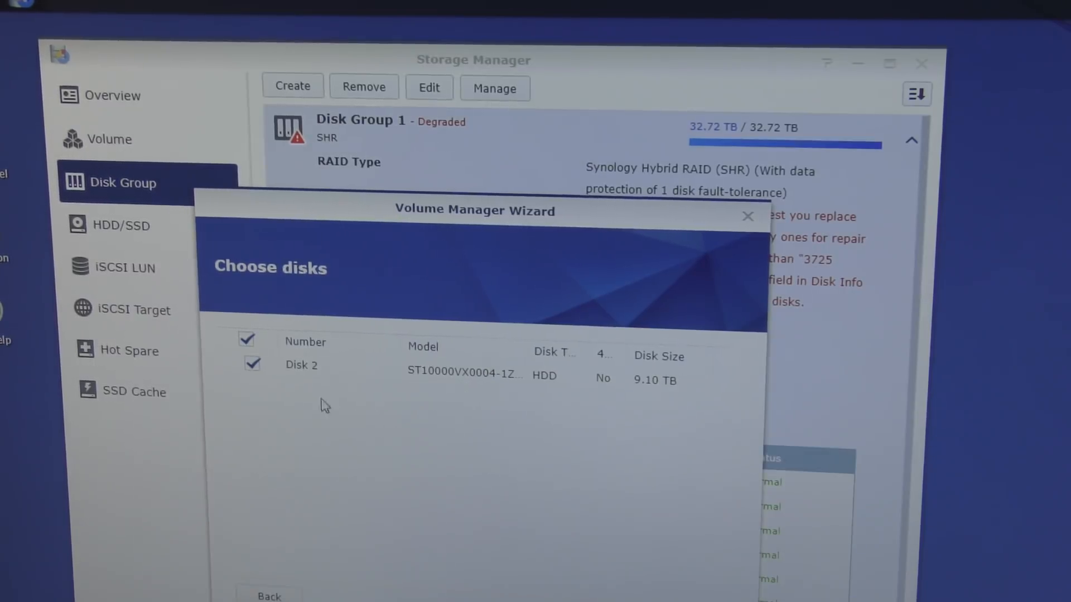
mouse_move(631, 388)
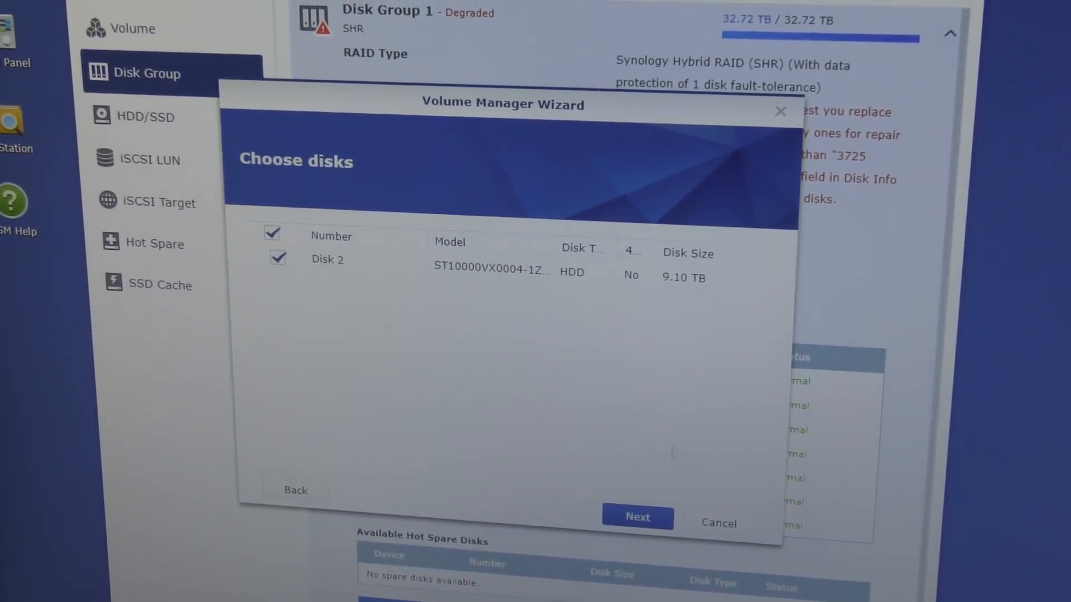
Step: Continue the repair with the 9.10 TB Seagate Disk 2 selected
click(636, 517)
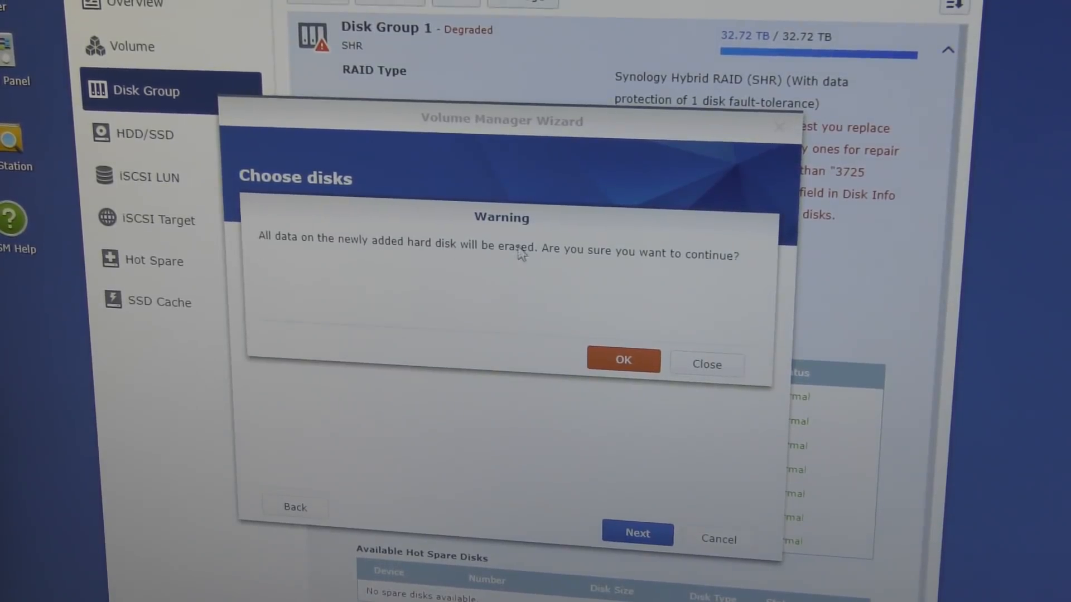
mouse_move(550, 253)
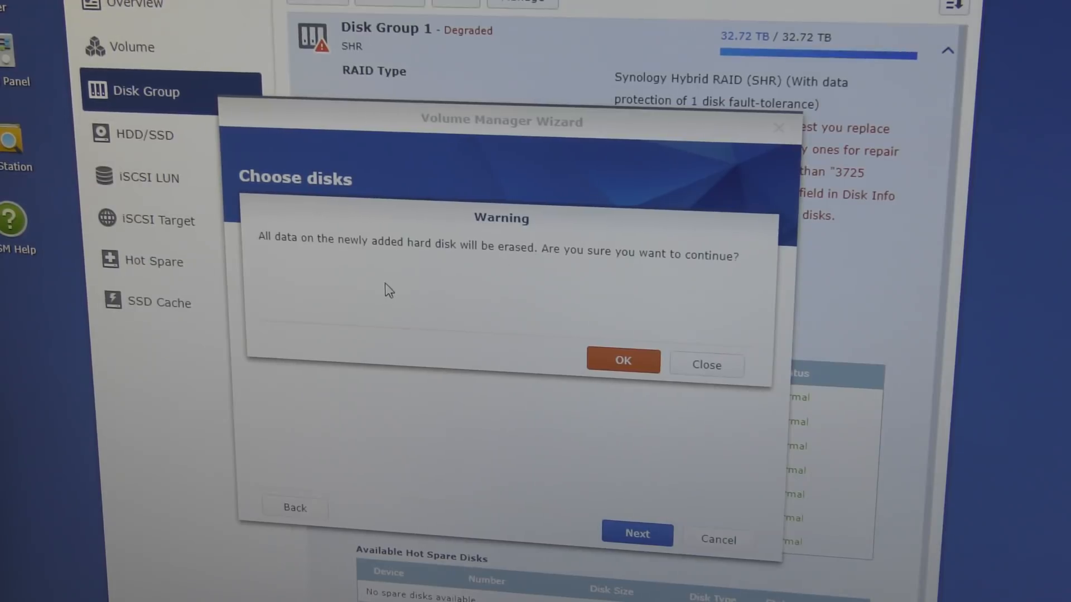
mouse_move(519, 357)
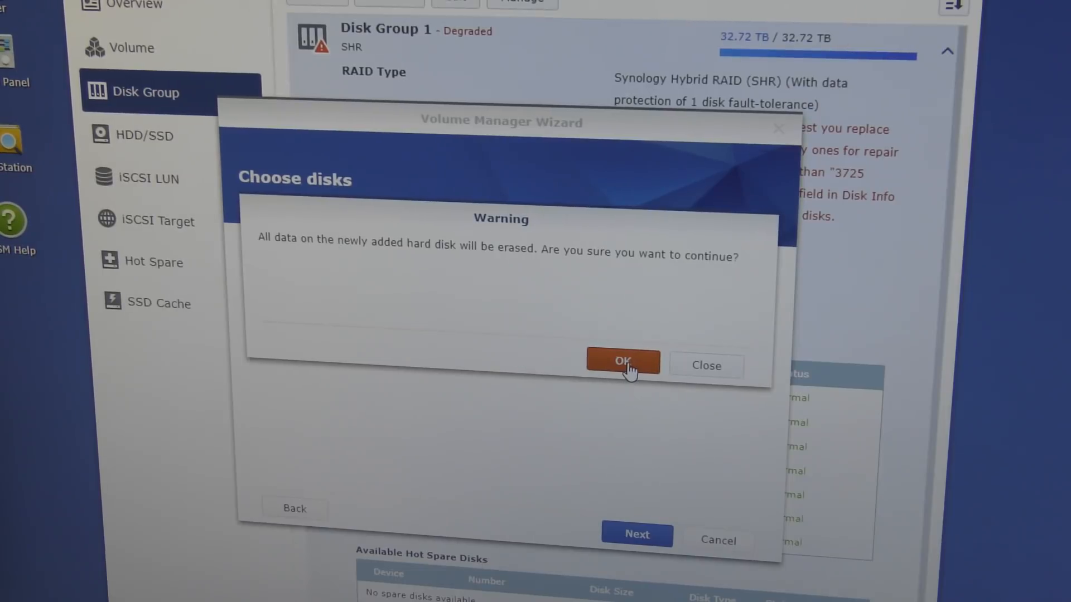
Step: Accept the warning that Disk 2's data will be erased
click(623, 362)
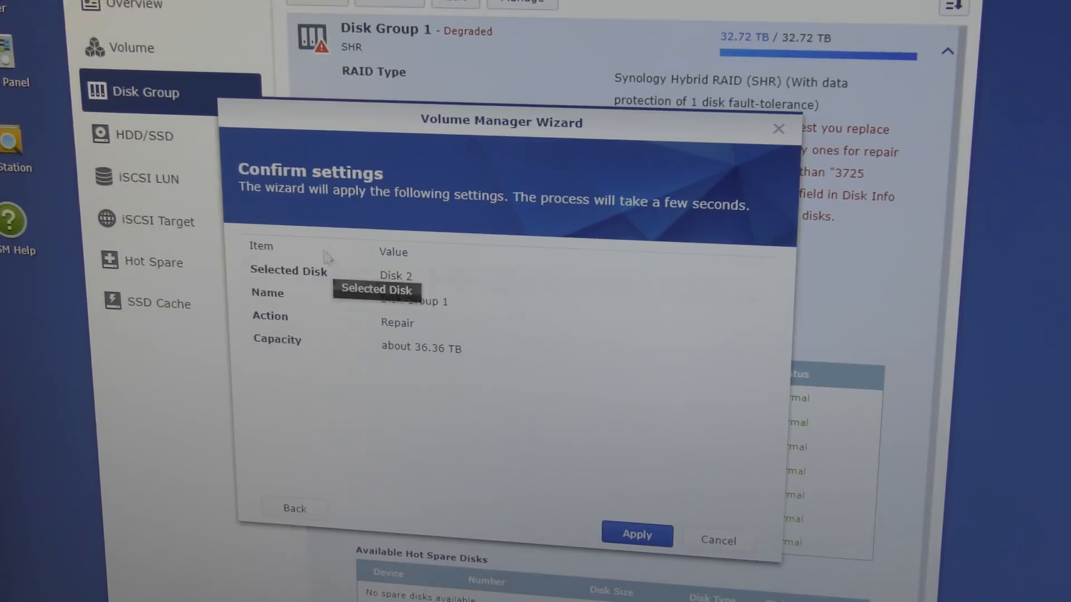
mouse_move(476, 509)
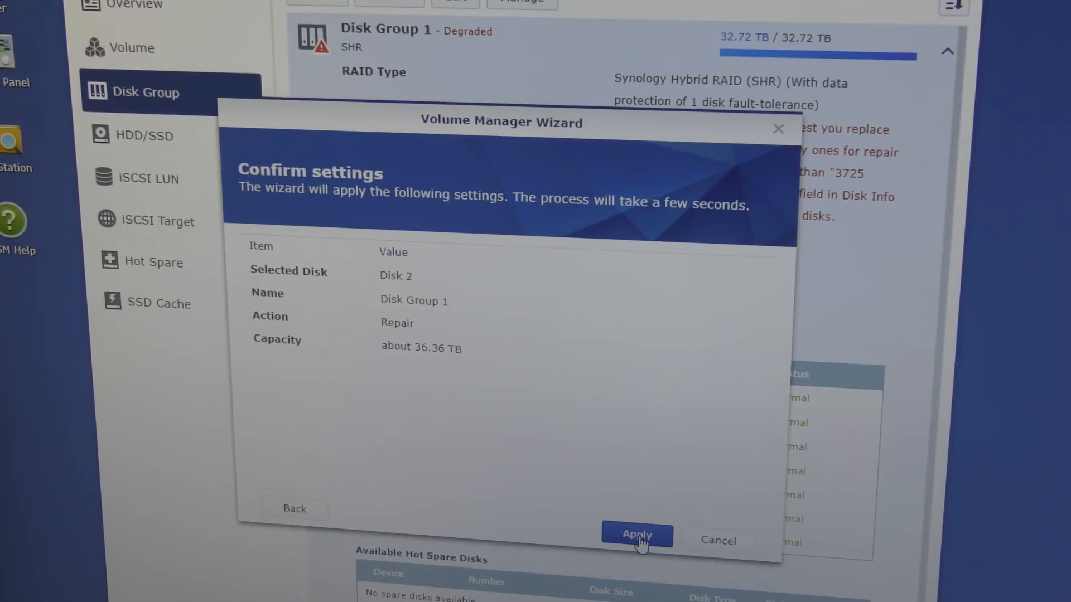
Step: Apply the repair settings using Disk 2, about 36.36 TB capacity
click(636, 534)
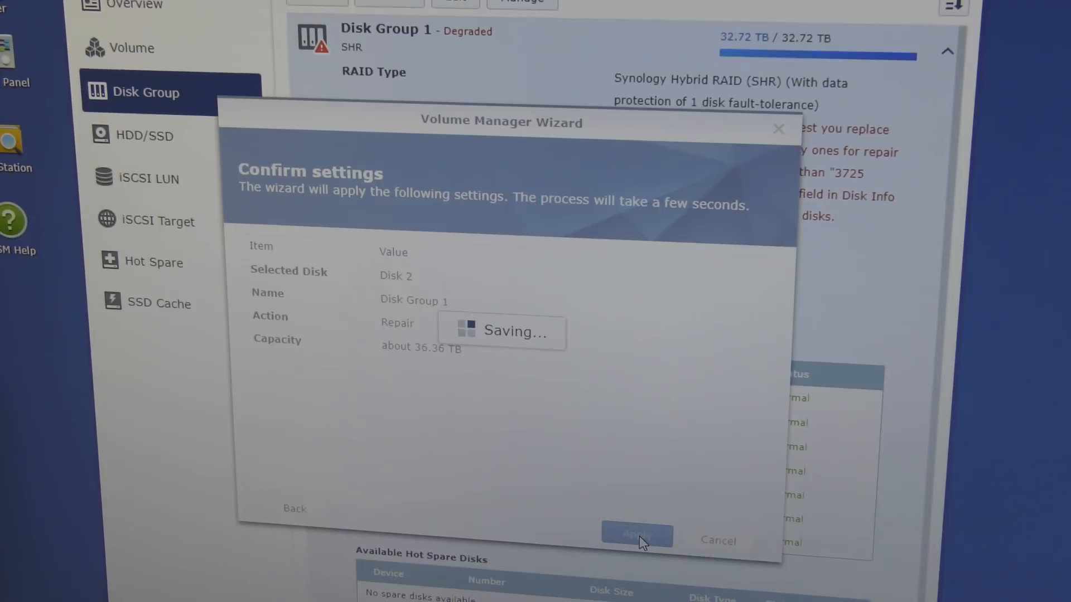
mouse_move(631, 487)
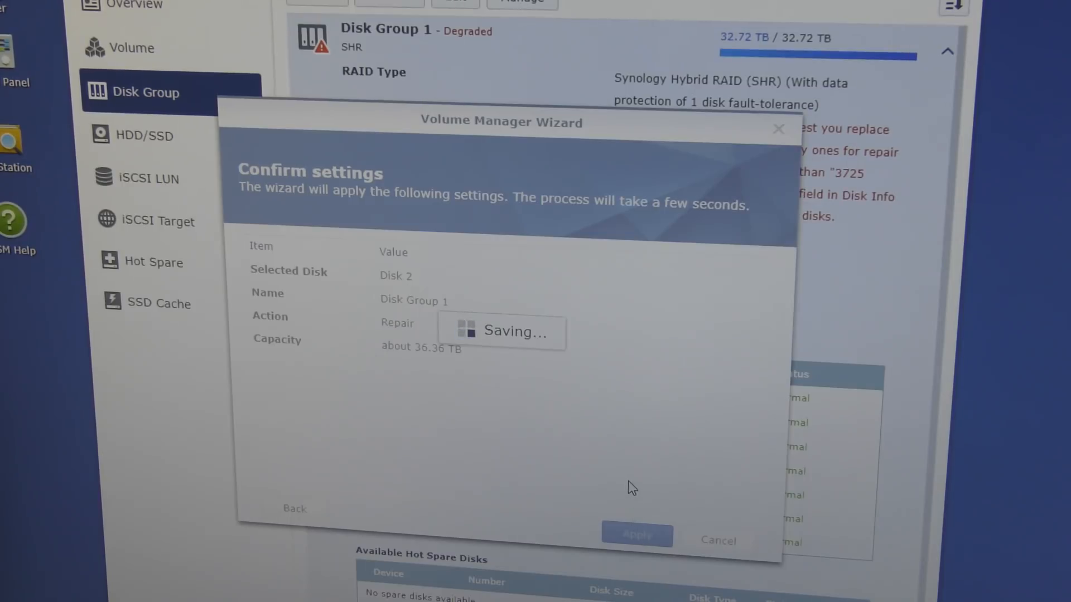
click(636, 535)
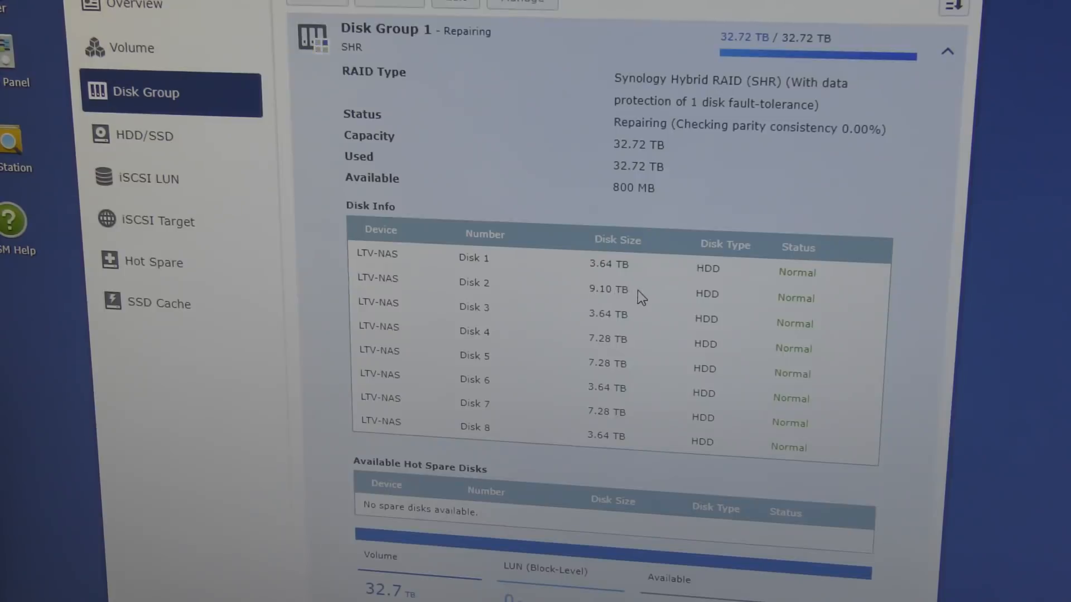
mouse_move(591, 308)
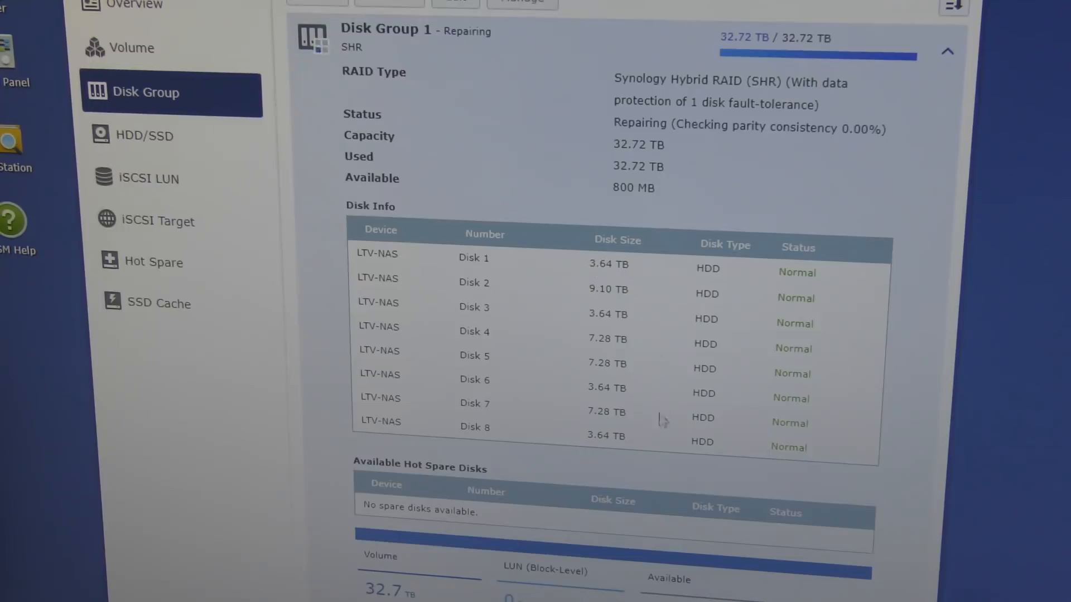
mouse_move(670, 469)
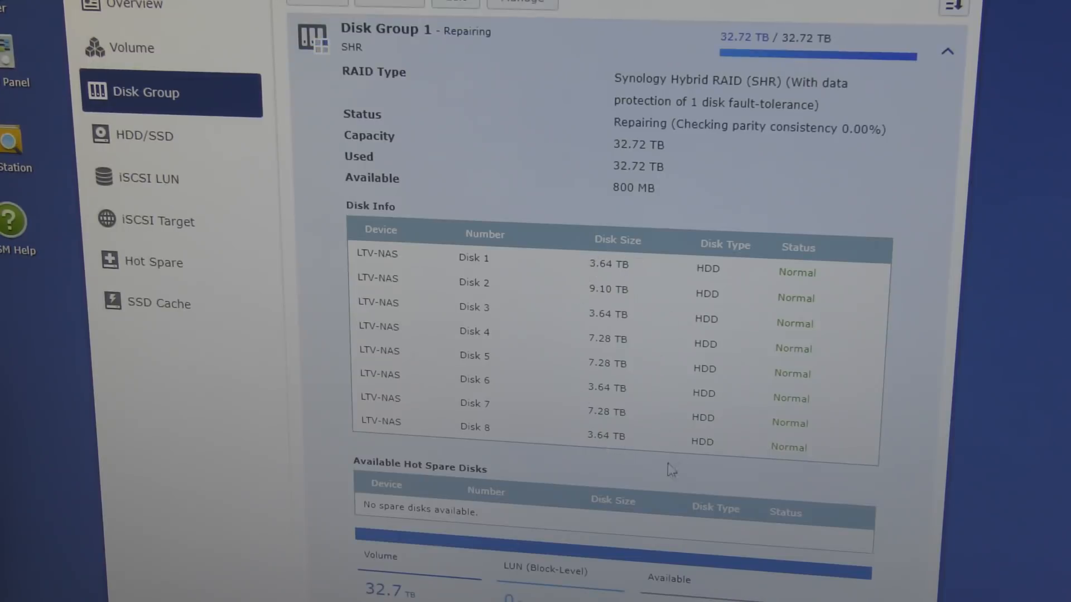
mouse_move(569, 292)
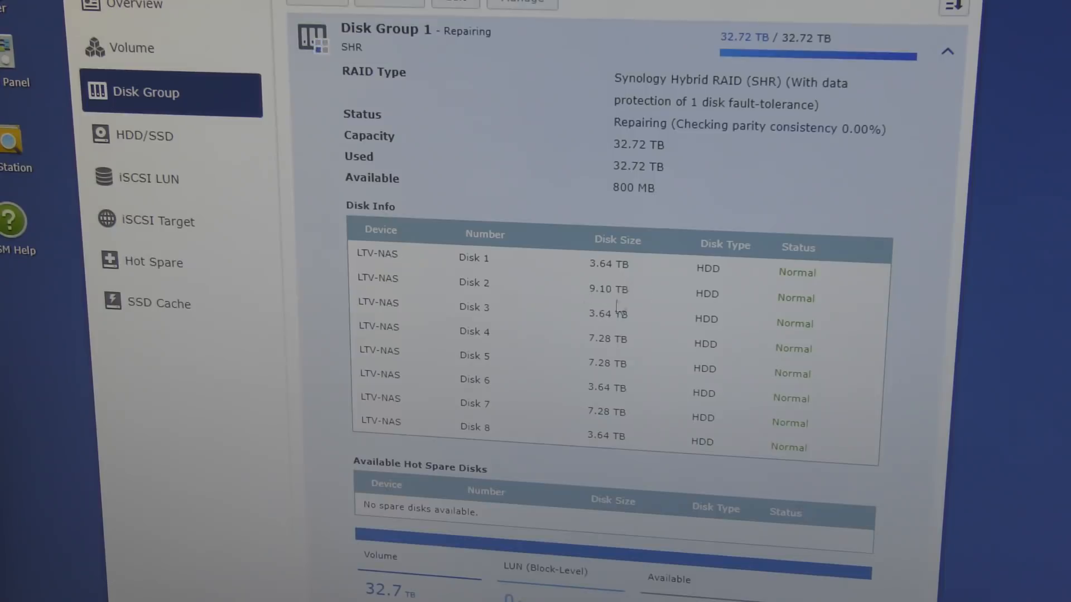
mouse_move(574, 293)
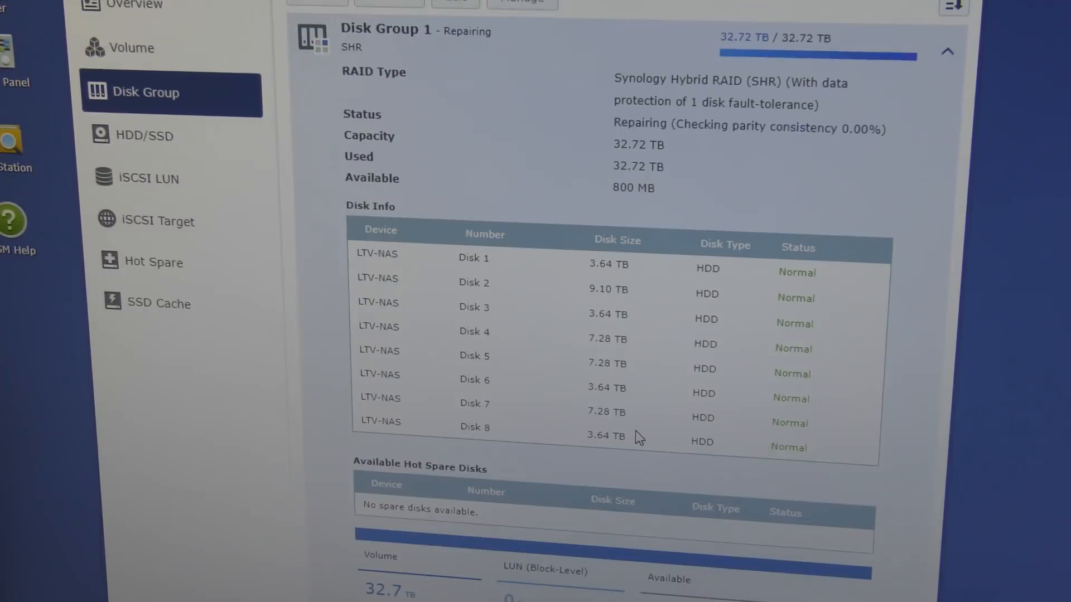
mouse_move(697, 135)
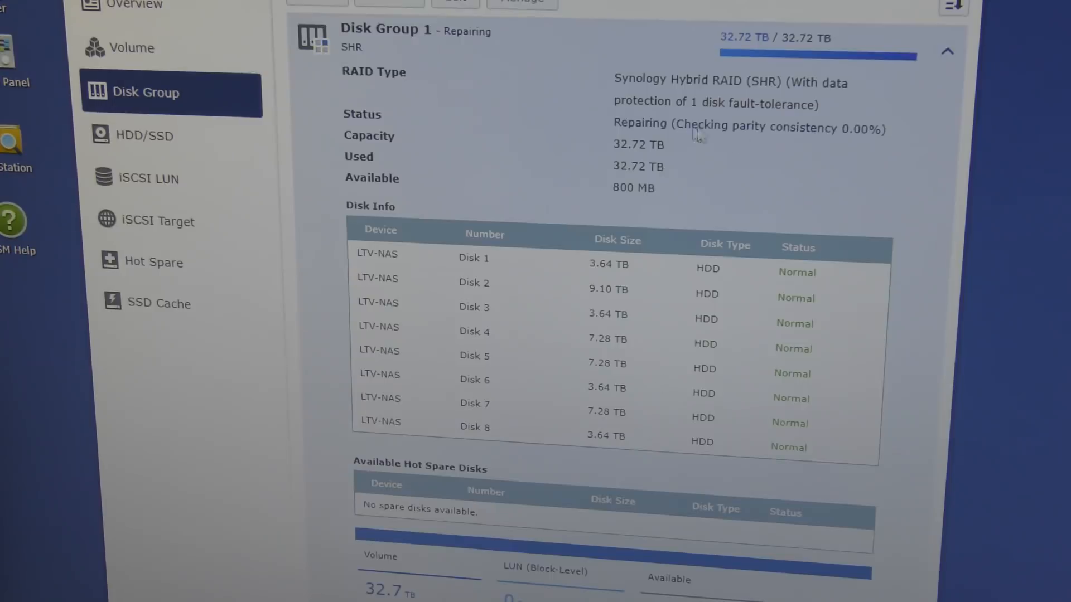
mouse_move(733, 143)
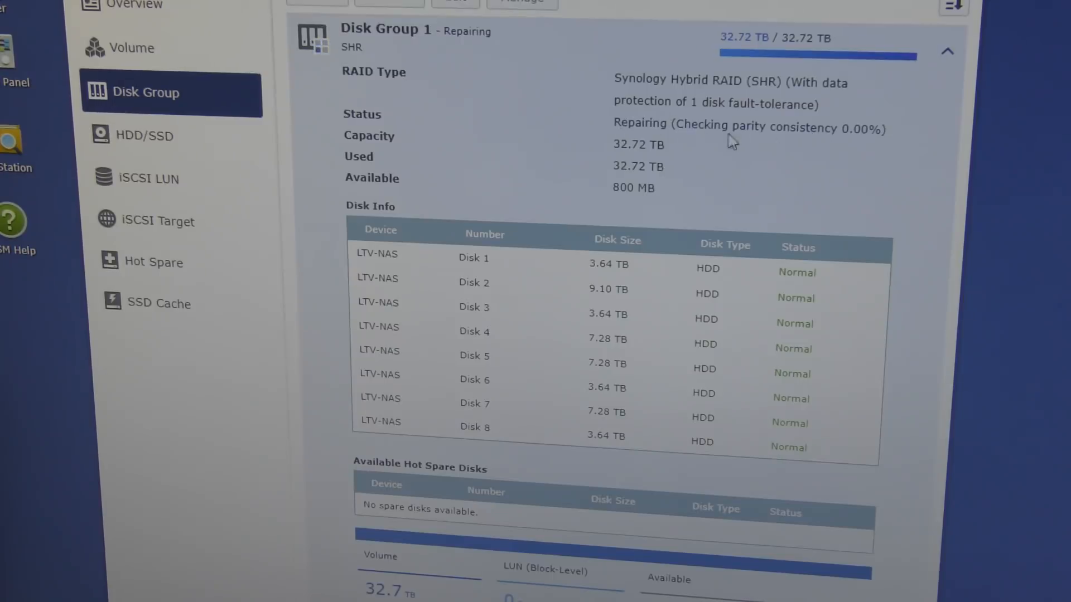
mouse_move(792, 138)
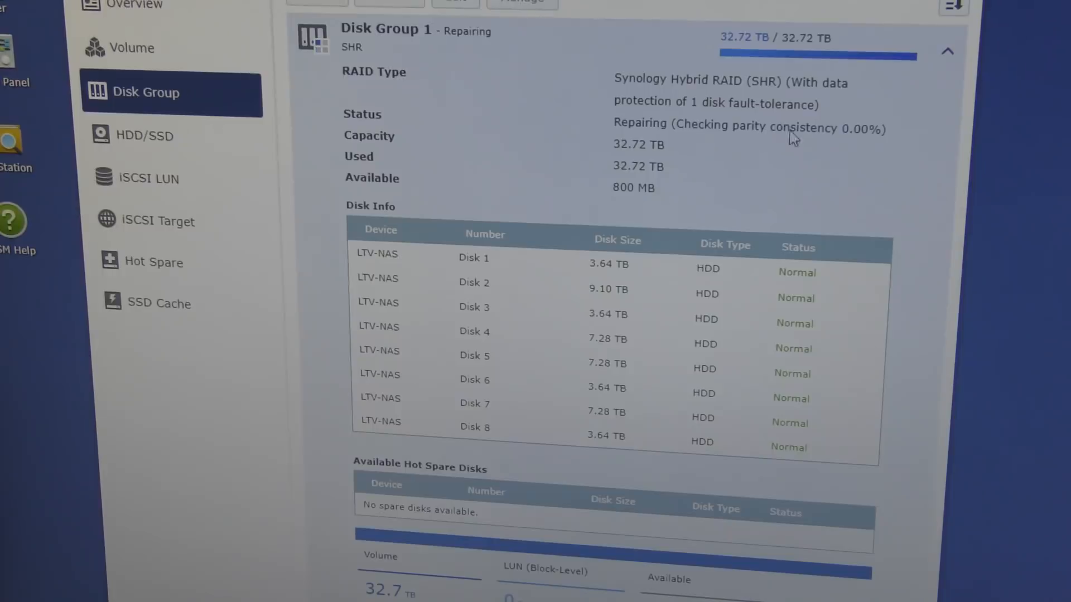
mouse_move(895, 135)
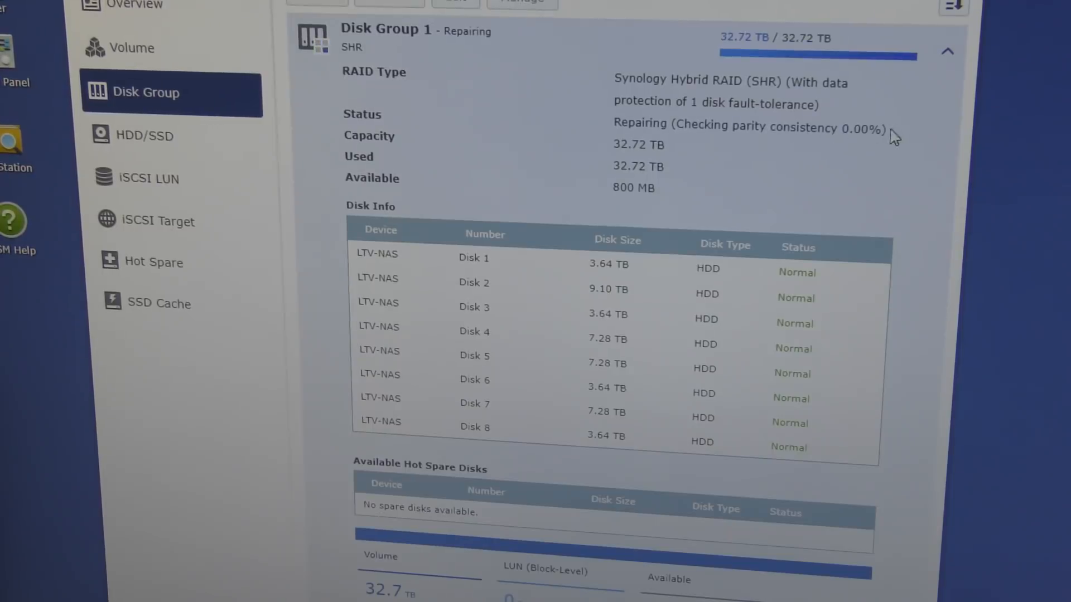
mouse_move(862, 141)
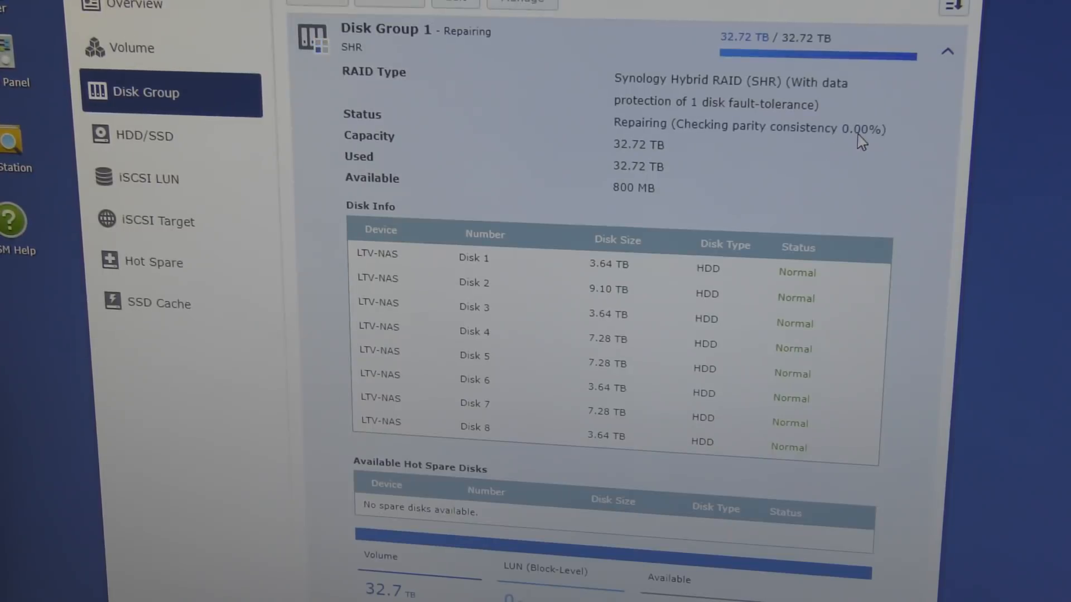
mouse_move(884, 139)
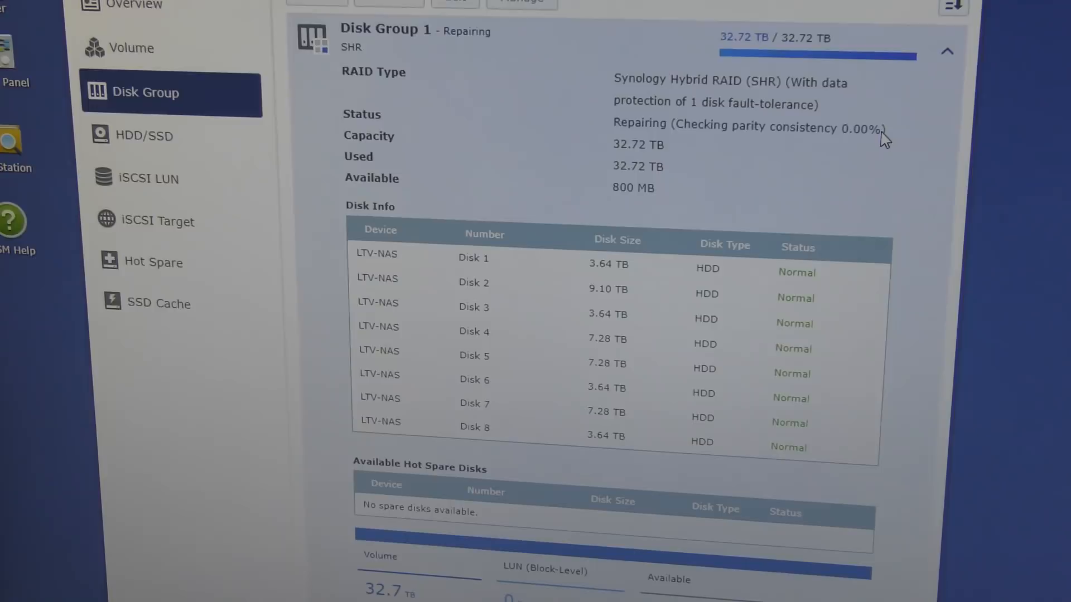
mouse_move(751, 154)
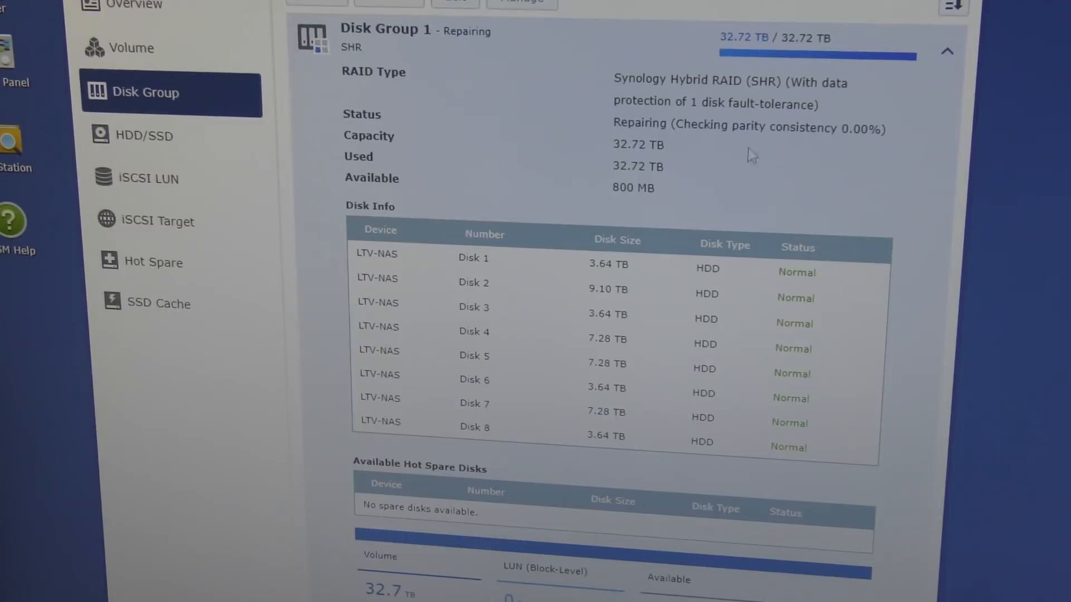
mouse_move(620, 82)
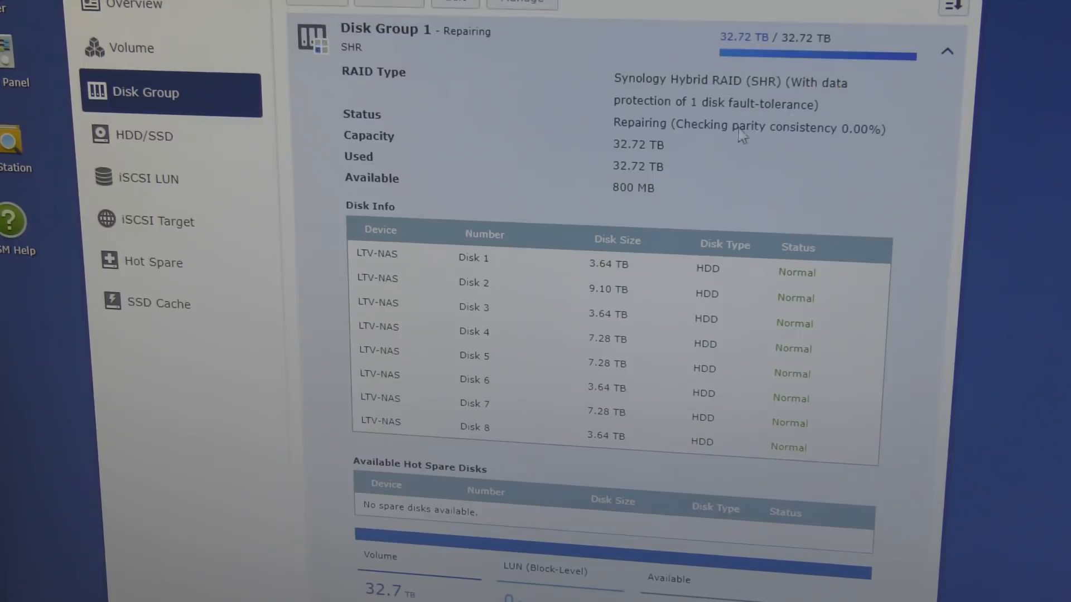
mouse_move(789, 113)
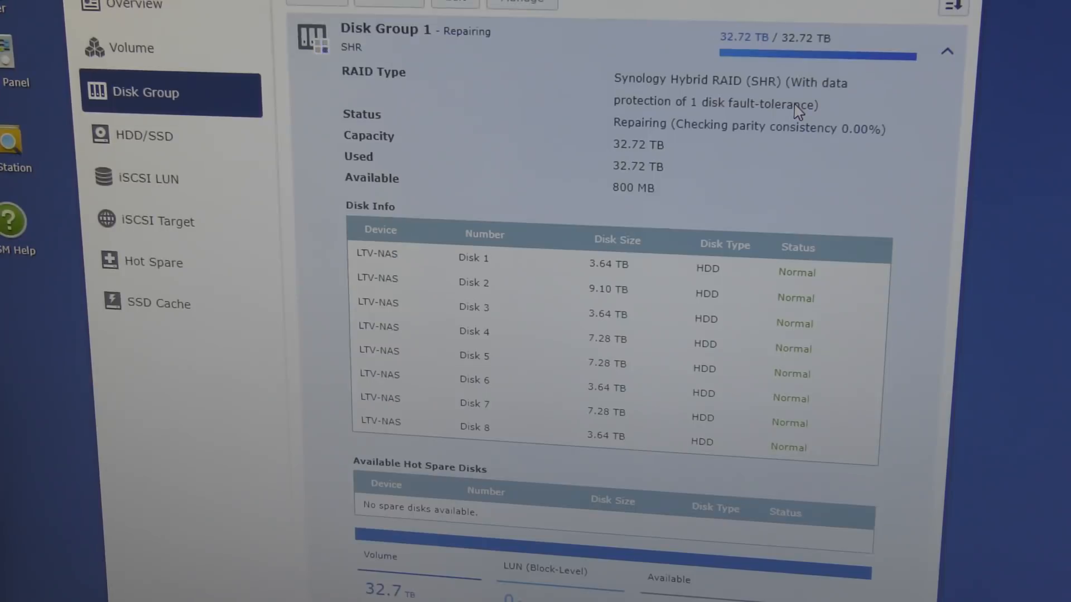
mouse_move(687, 132)
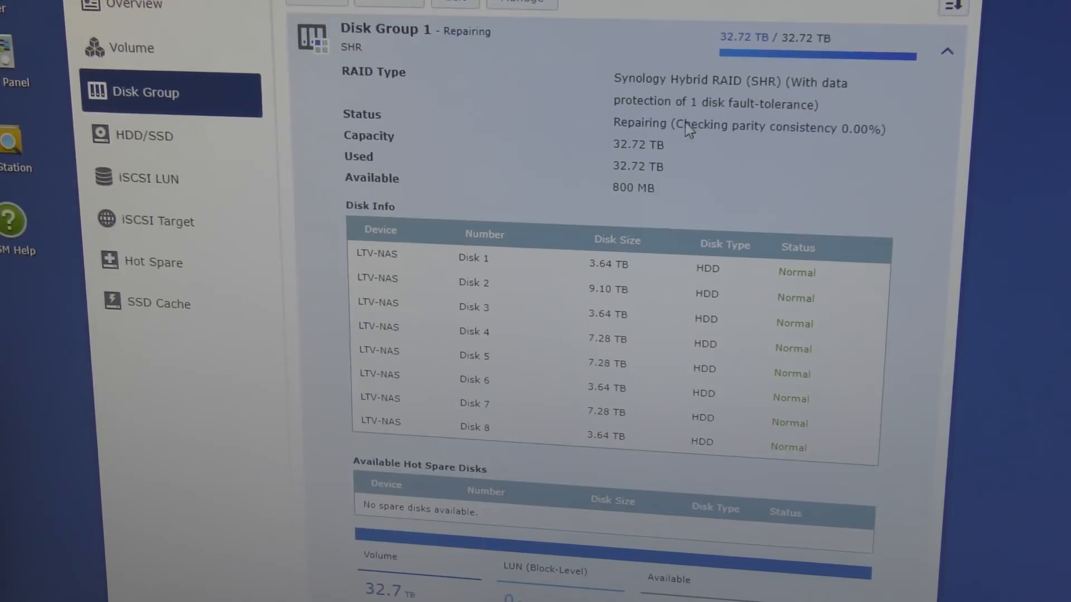
mouse_move(782, 109)
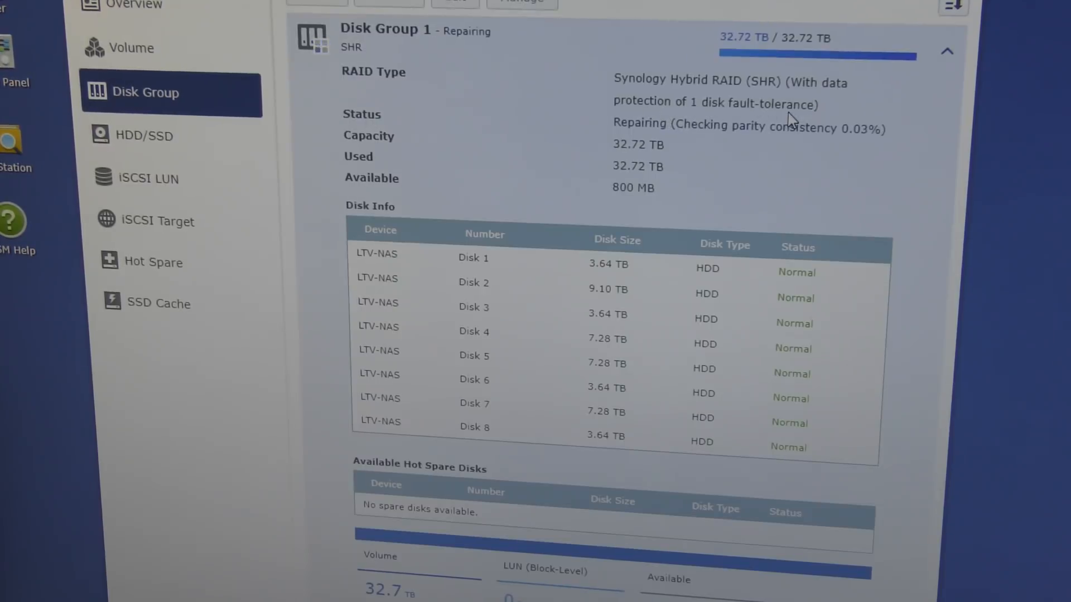
mouse_move(770, 121)
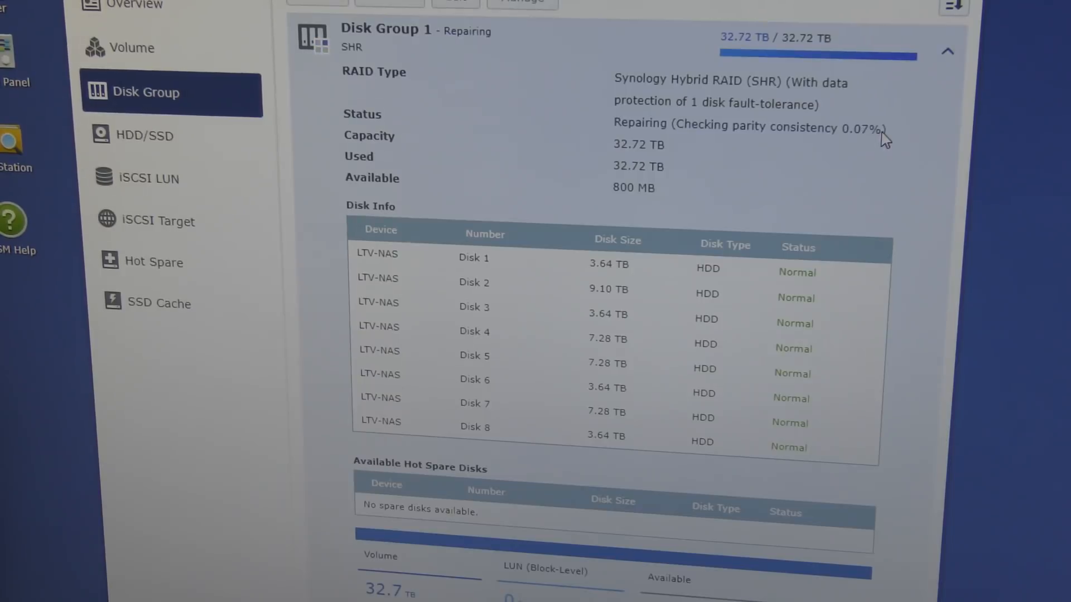
mouse_move(722, 213)
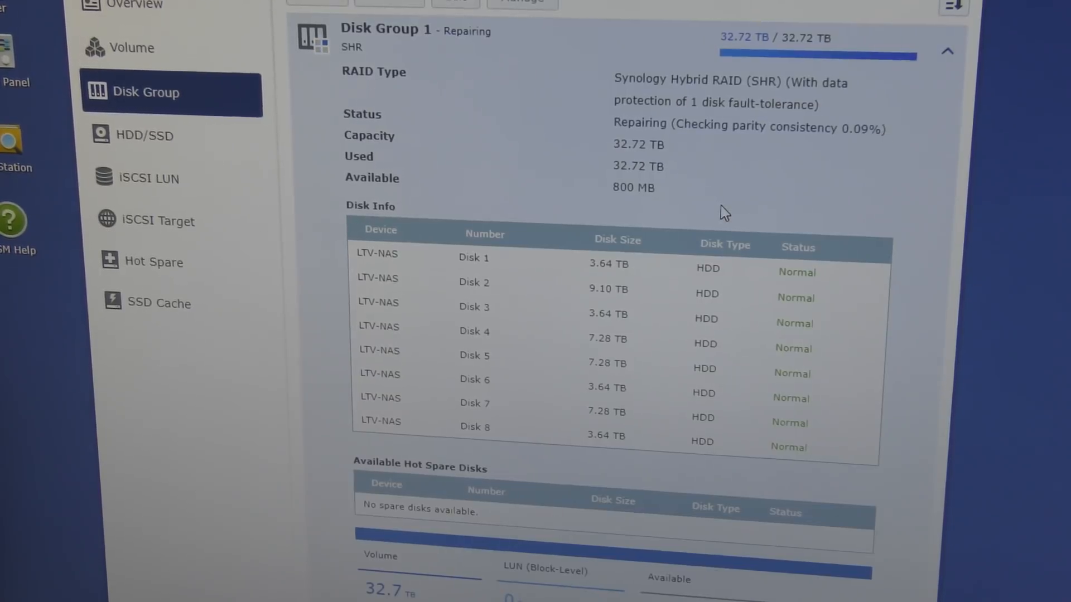